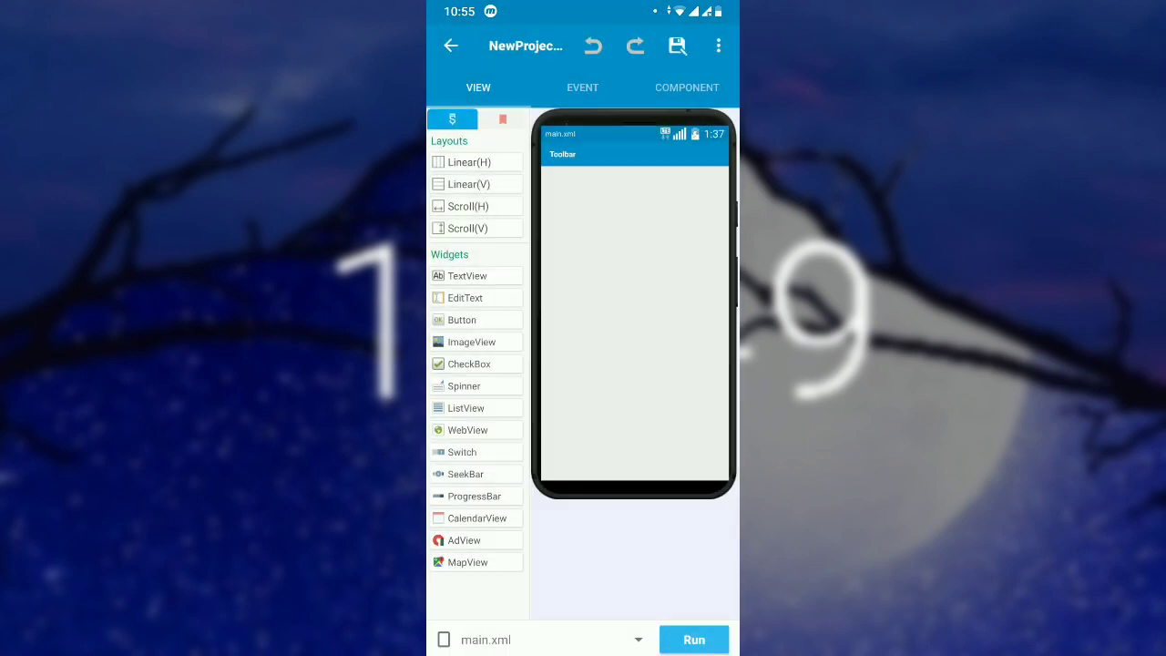
Step: Review the Event and Component tabs, then reopen onCreate with its service-start source code block
left_click(583, 88)
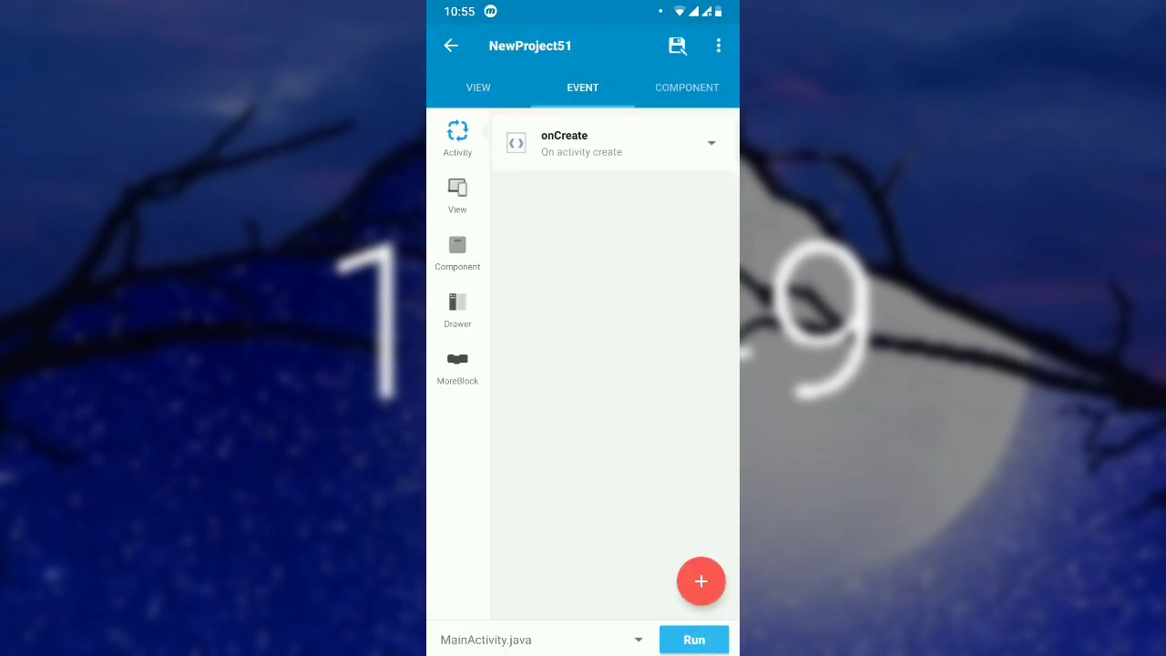
left_click(601, 143)
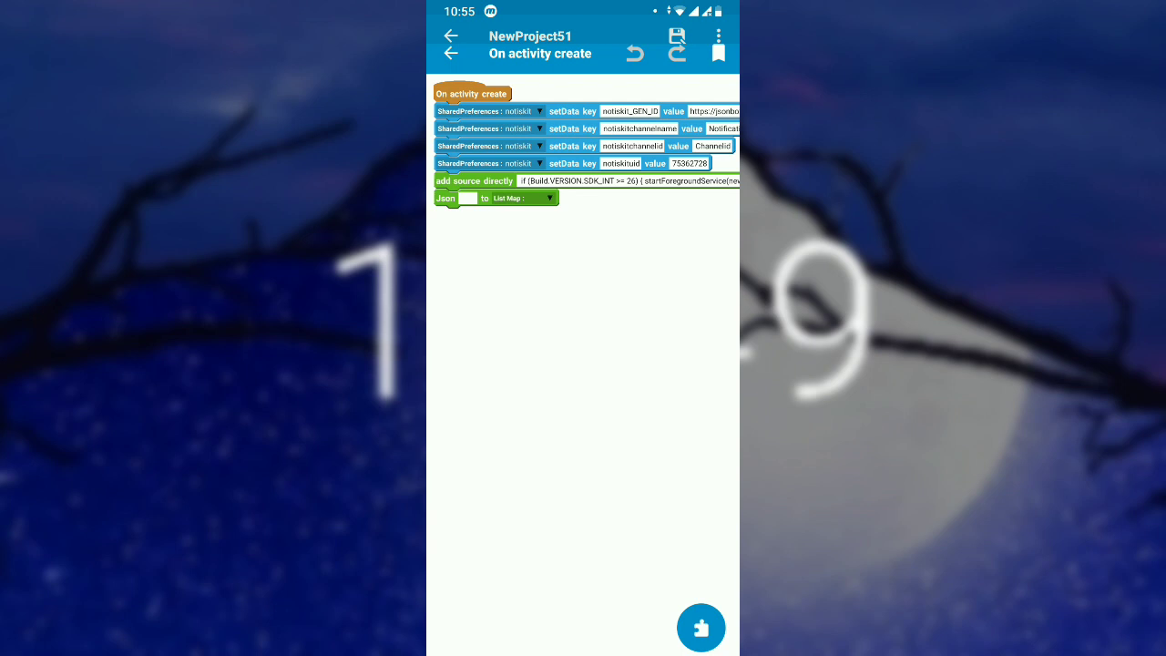
left_click(451, 45)
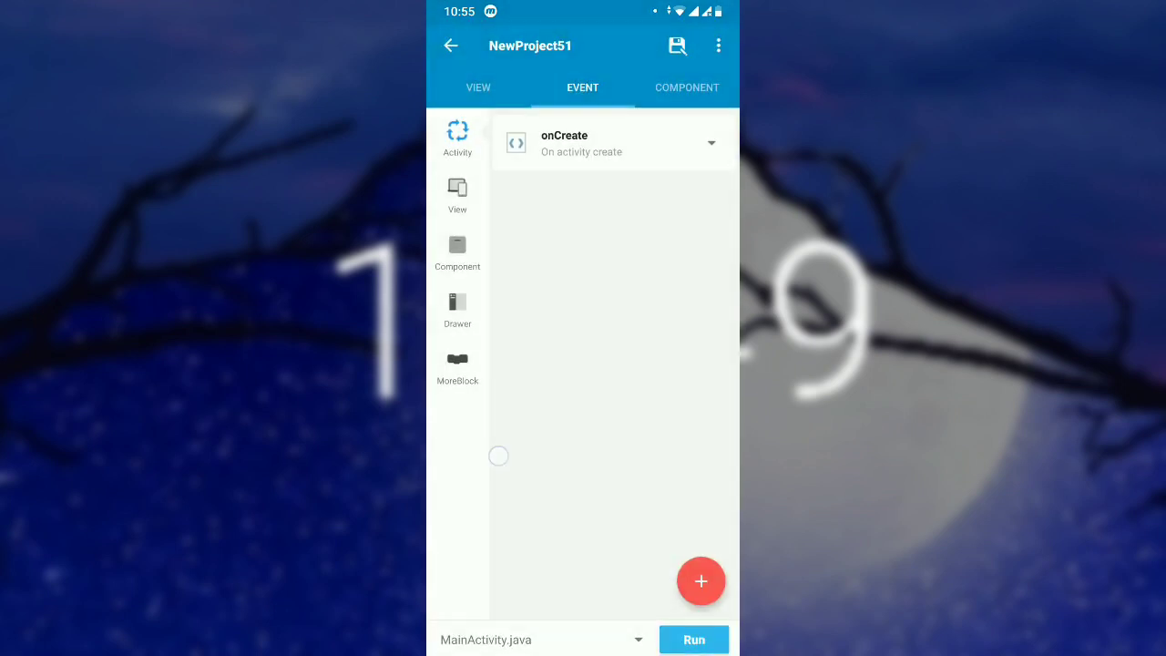
left_click(687, 87)
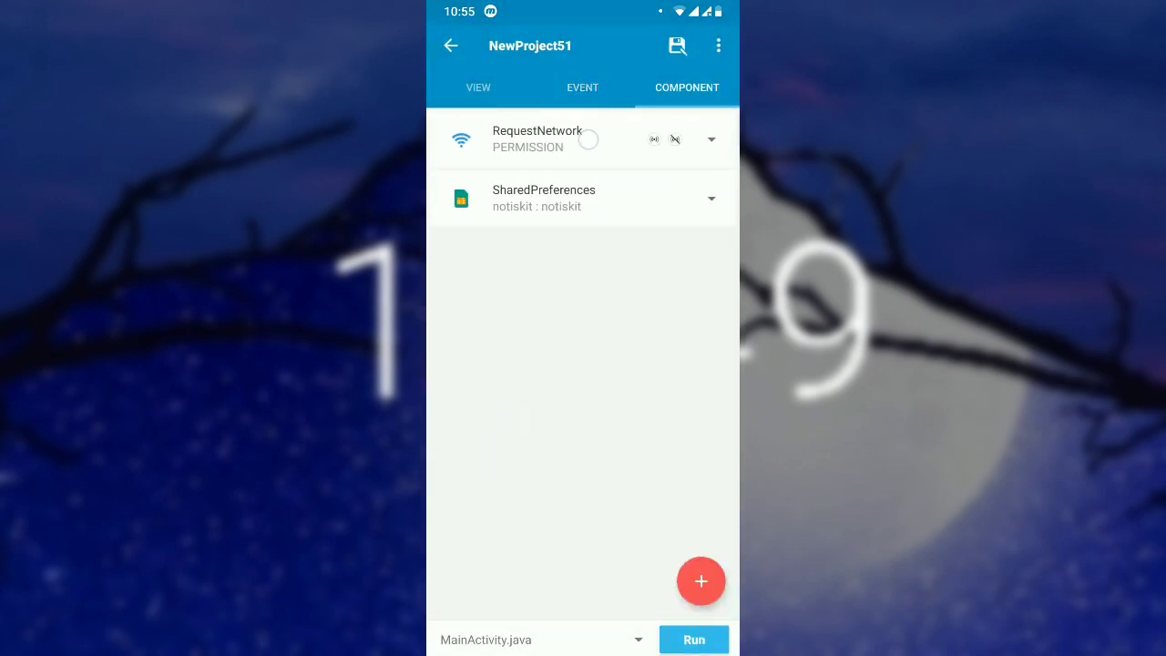
left_click(711, 139)
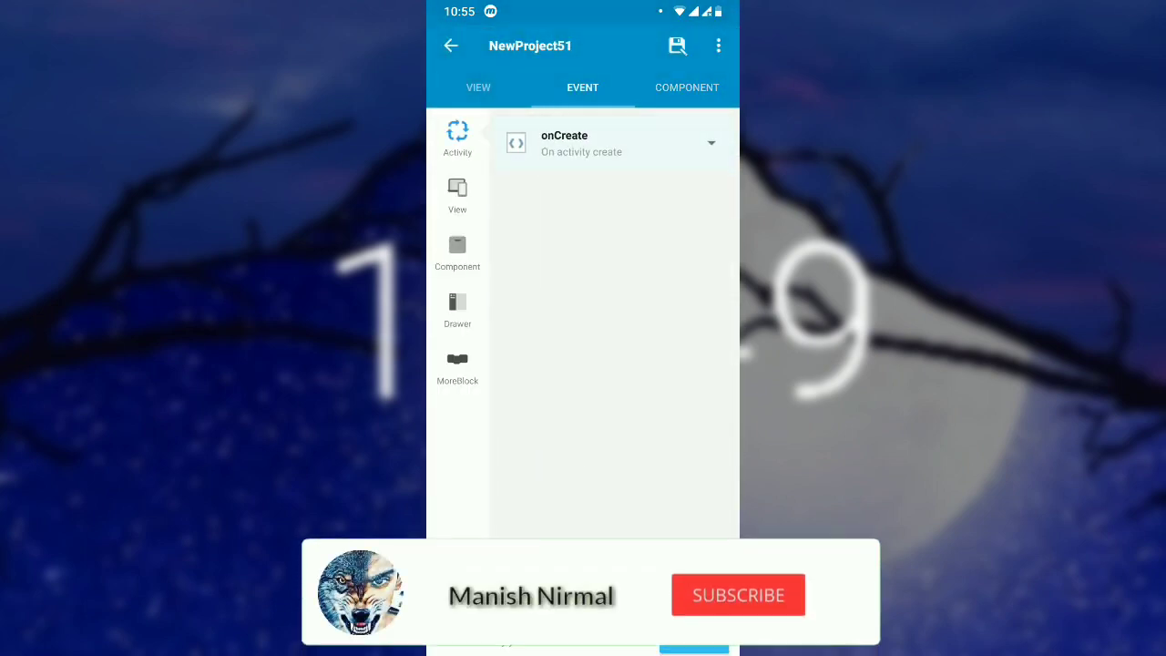
left_click(610, 143)
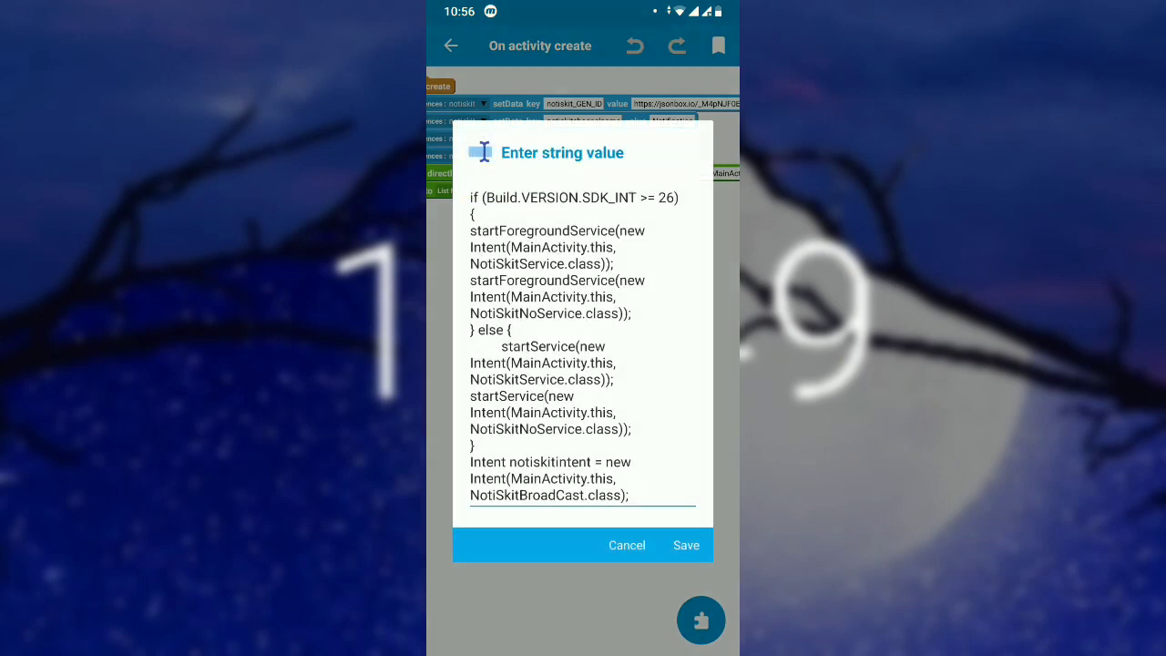
Step: Copy the jsonbox URL value from the onCreate block and go to the home screen
left_click(685, 544)
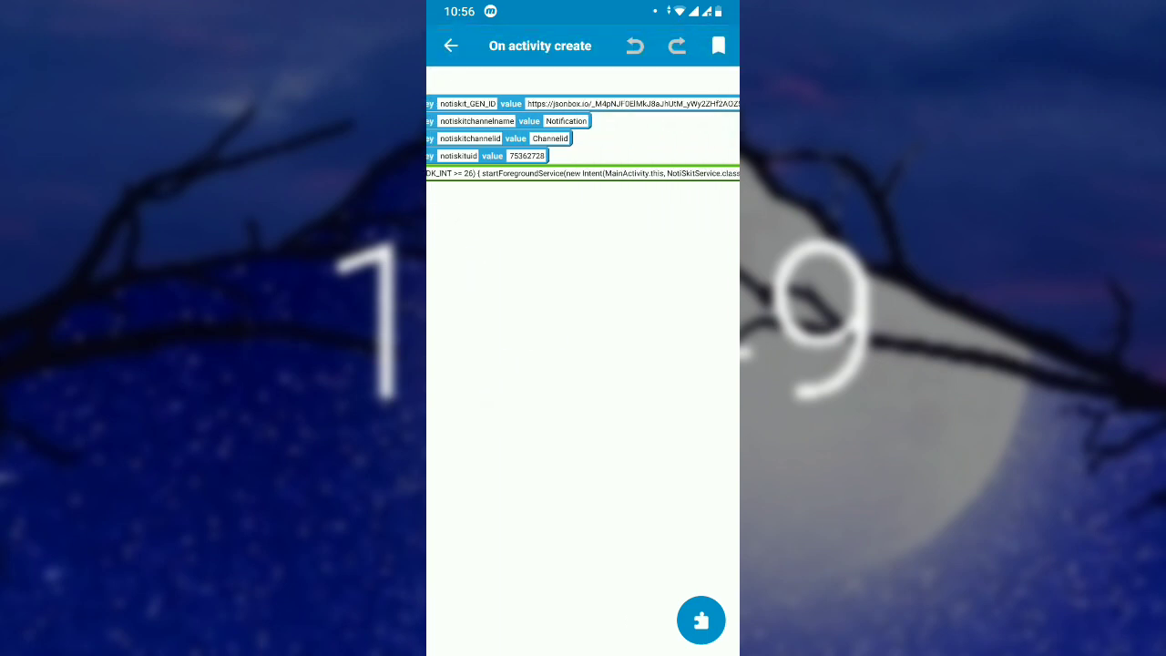
left_click(633, 102)
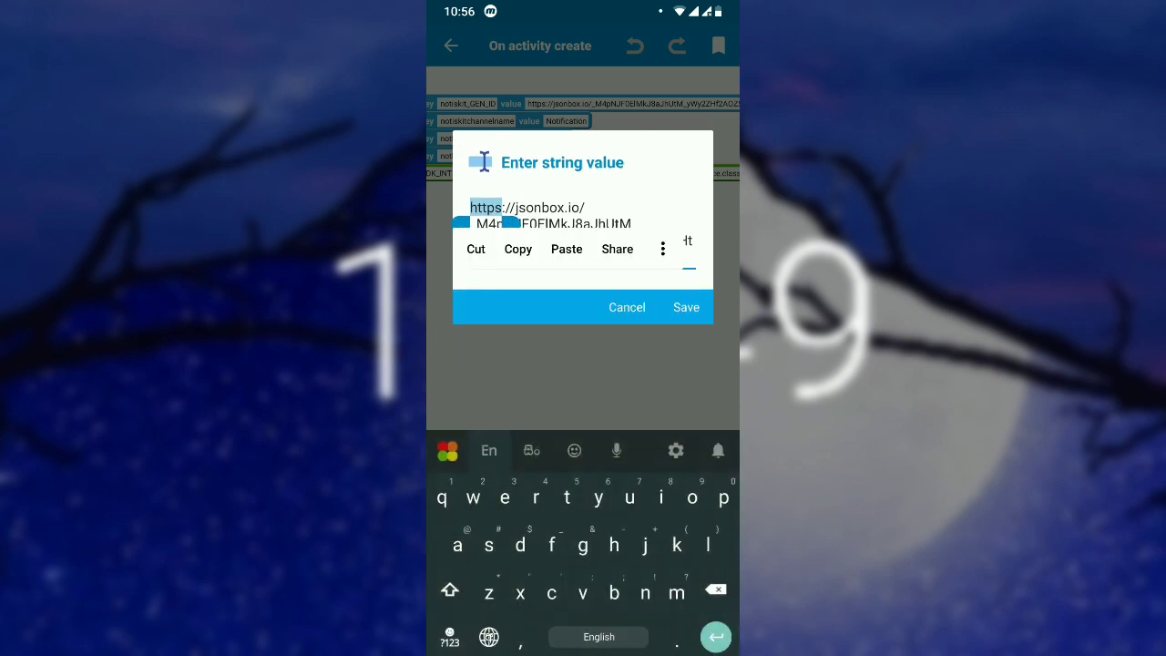
left_click(685, 306)
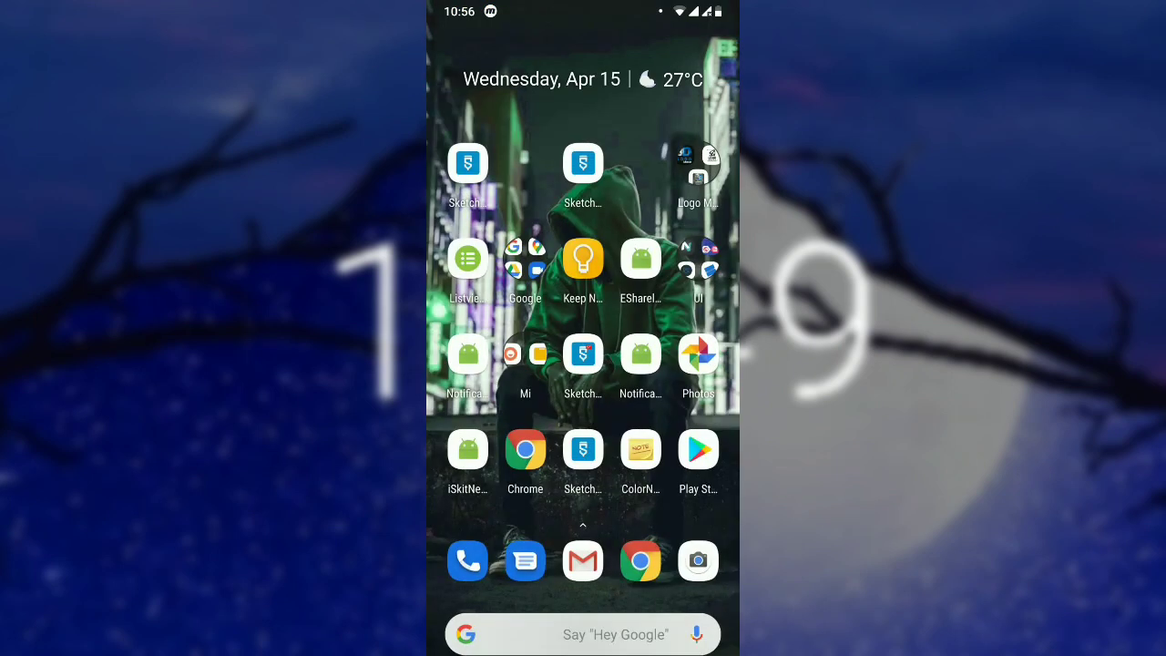
Step: Launch iSkit and open the Notification Project entry, which reports AndroidManifest not found
left_click(466, 448)
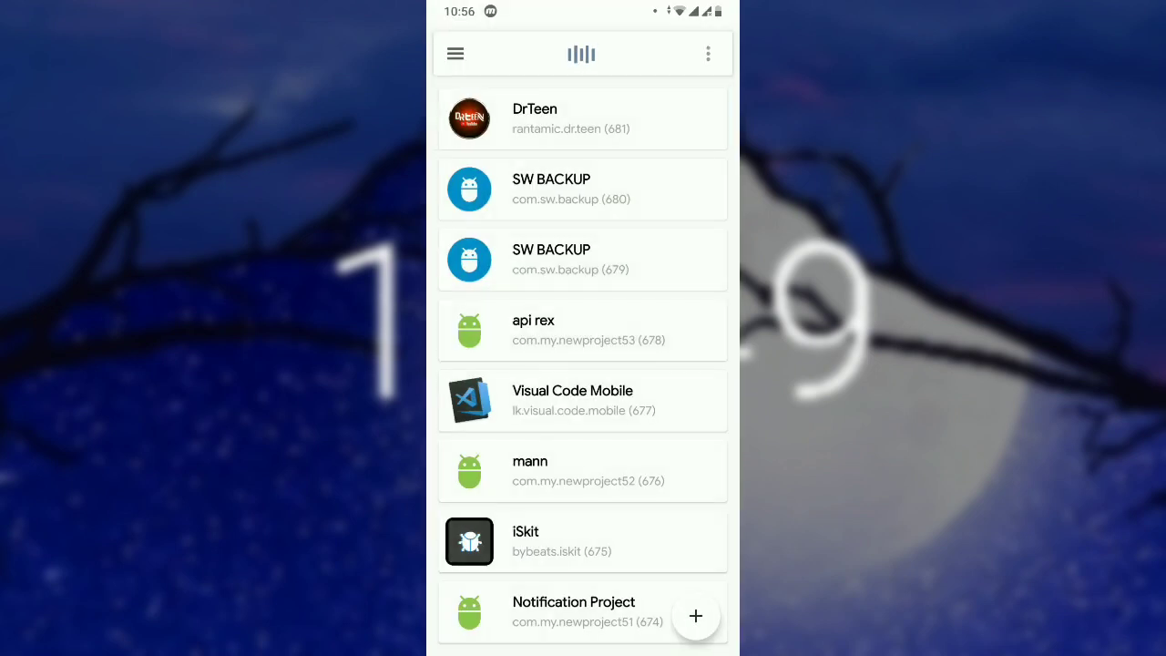
scroll("down", 3)
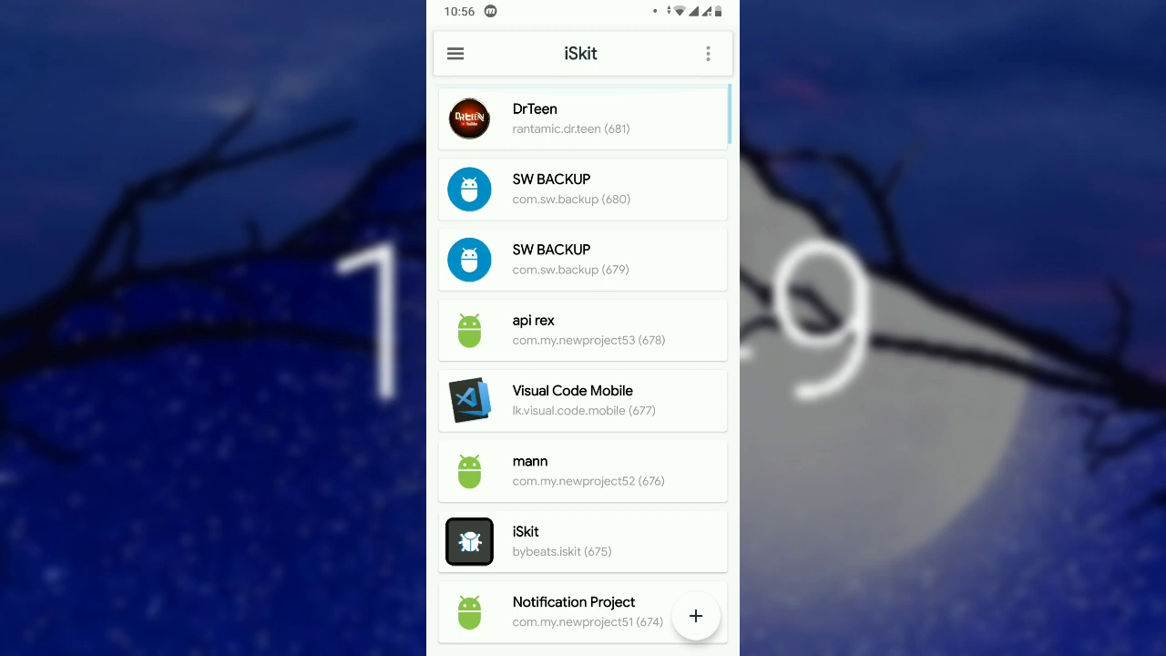
scroll("down", 3)
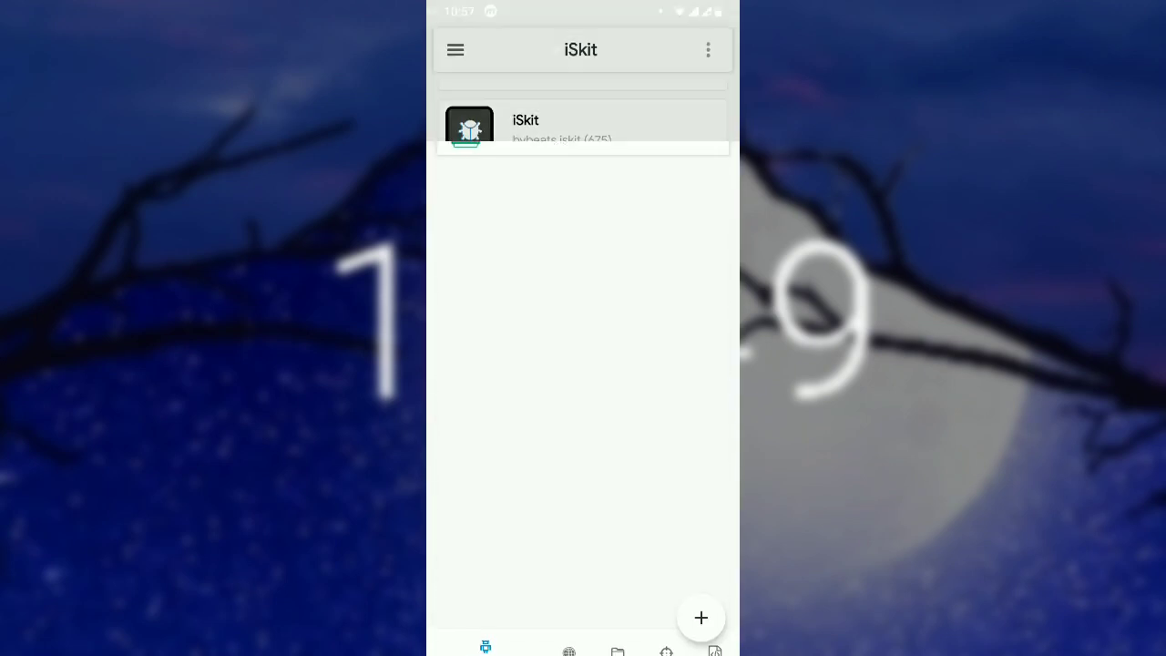
left_click(583, 127)
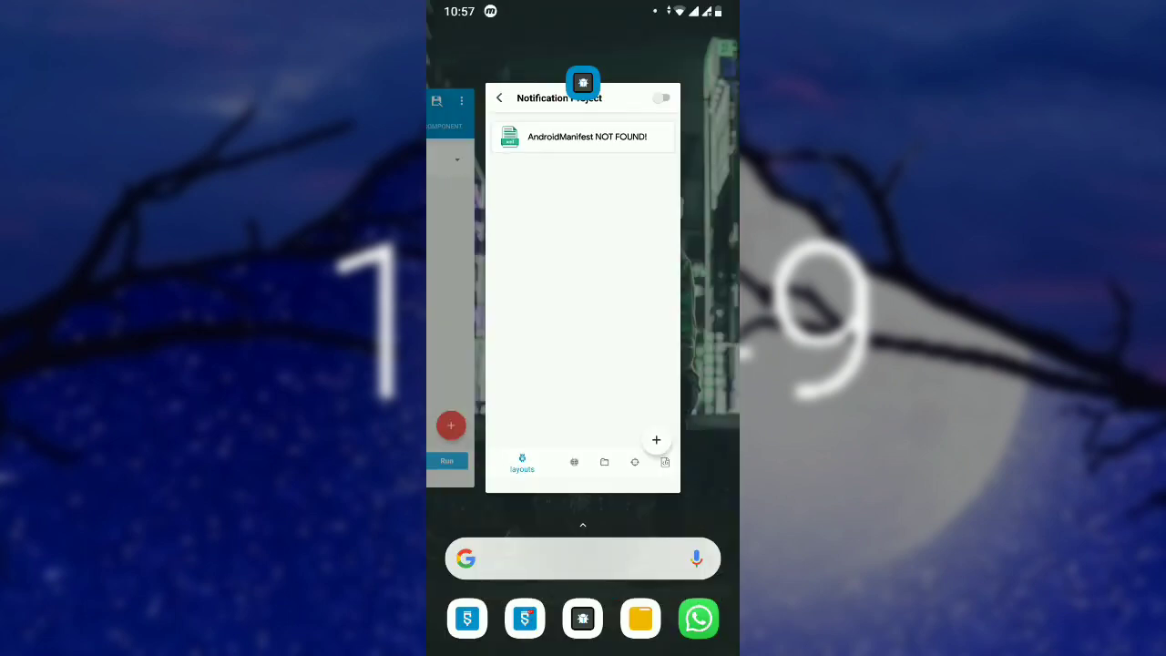
Step: Return to the Sketchware project and run it so AndroidManifest.xml is generated
left_click(499, 98)
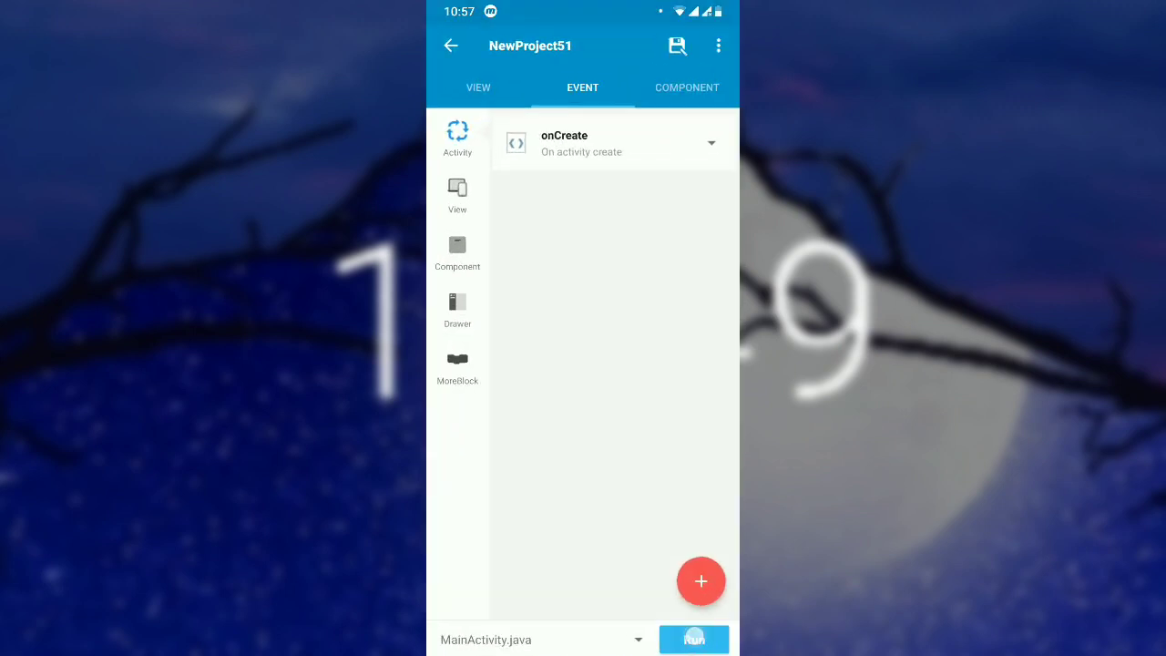
left_click(692, 637)
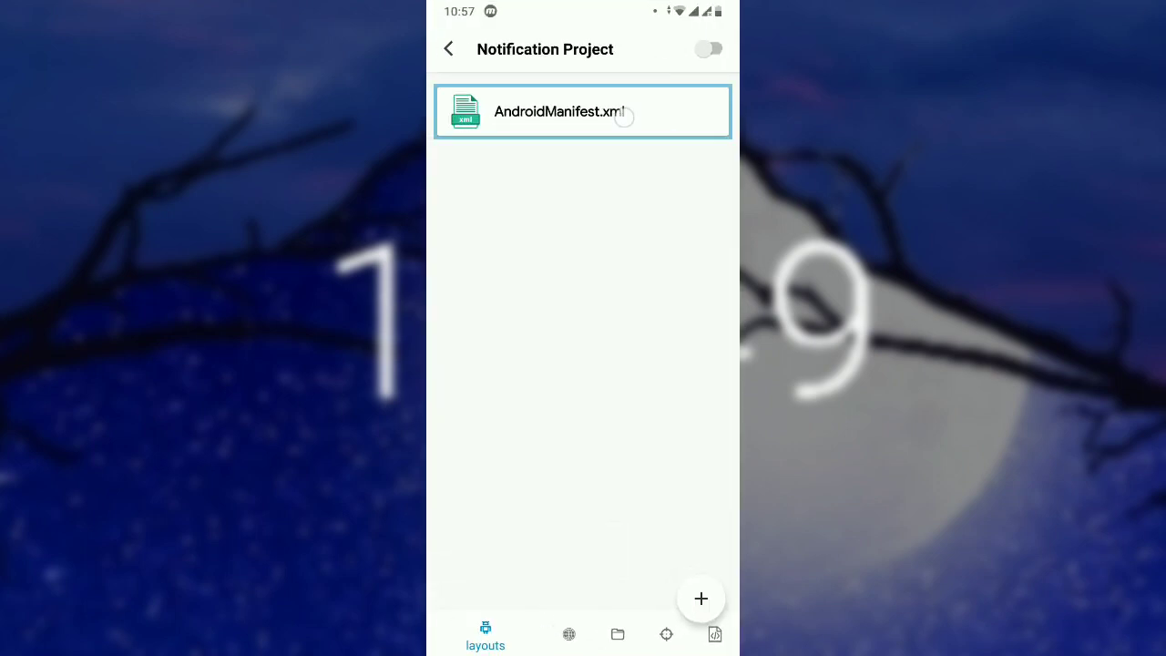
Step: Enable FOREGROUND_SERVICE, RECEIVE_BOOT_COMPLETED, ACCESS_NETWORK_STATE and INTERNET, then review AndroidManifest.xml
left_click(582, 111)
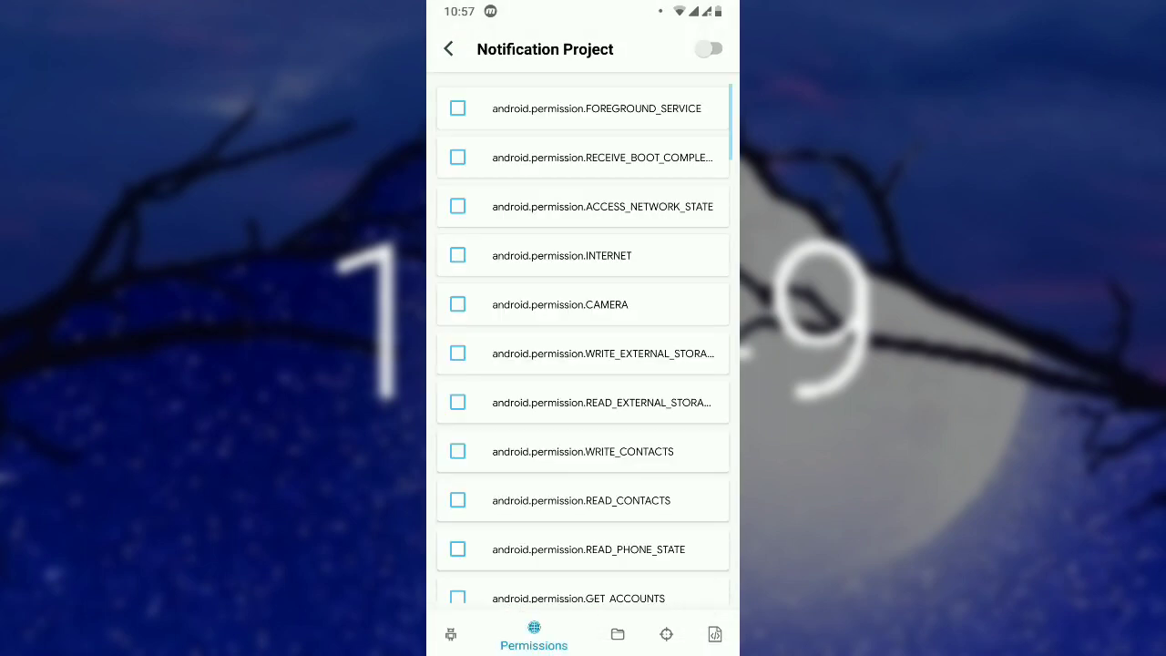
left_click(455, 108)
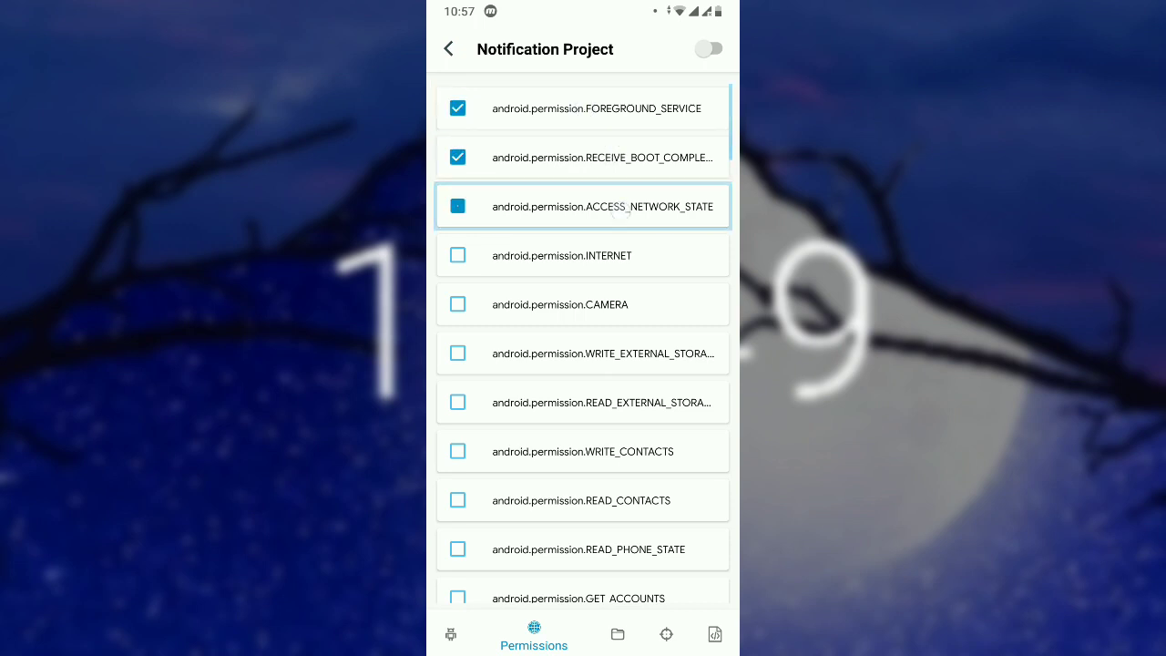
left_click(457, 255)
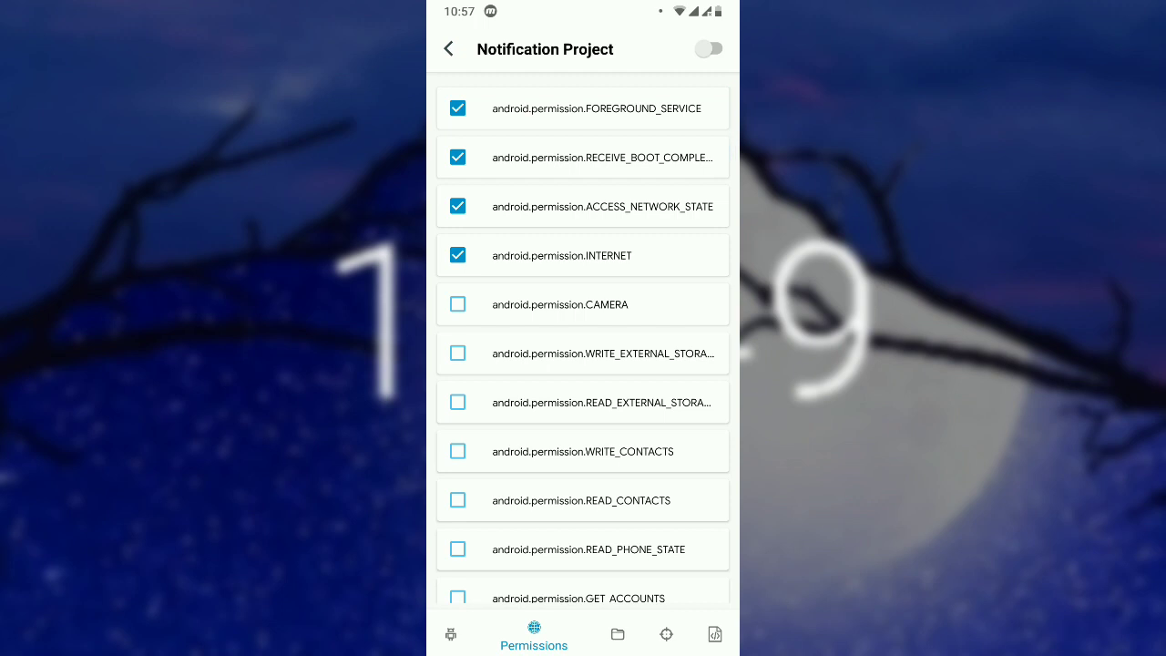
left_click(648, 109)
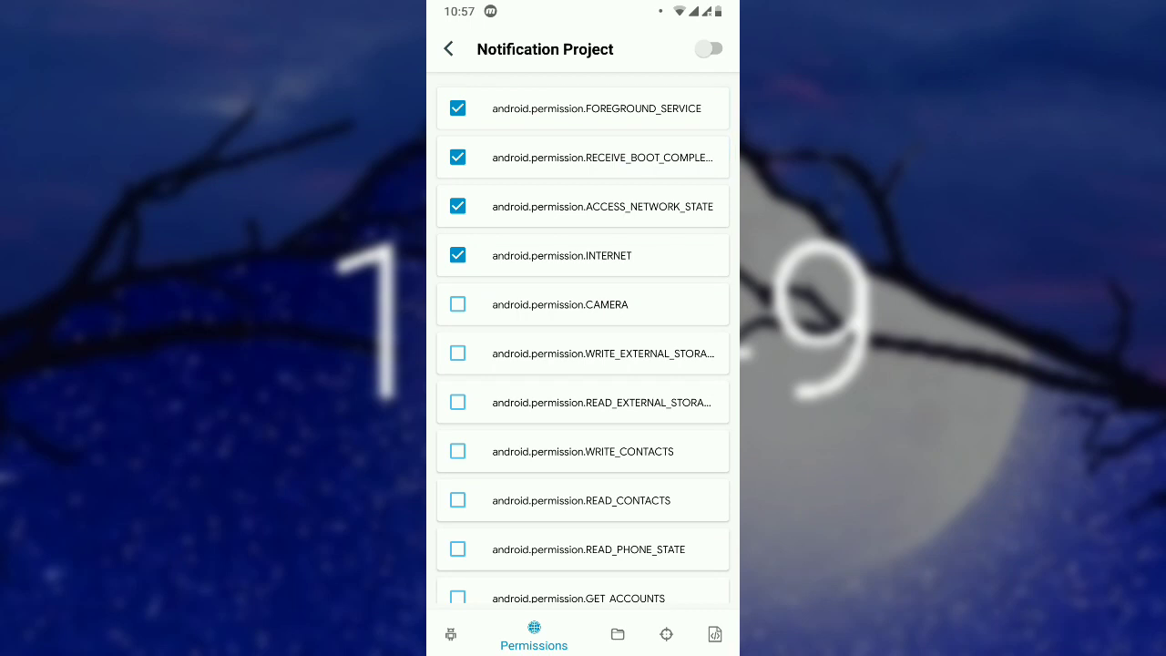
left_click(485, 634)
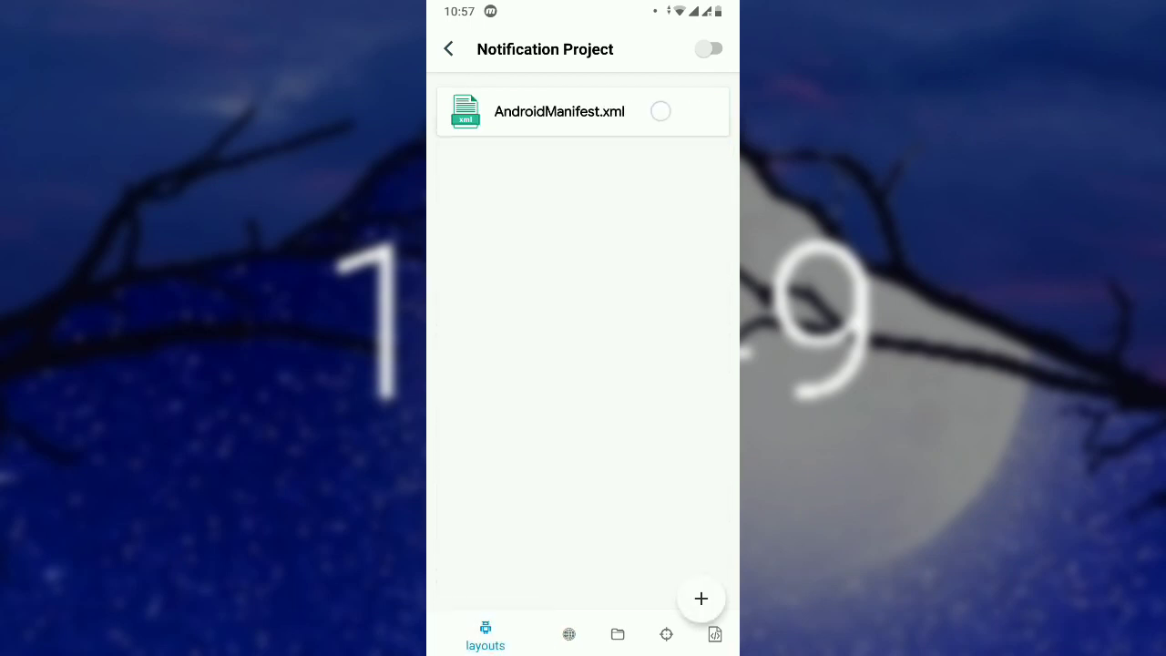
left_click(557, 111)
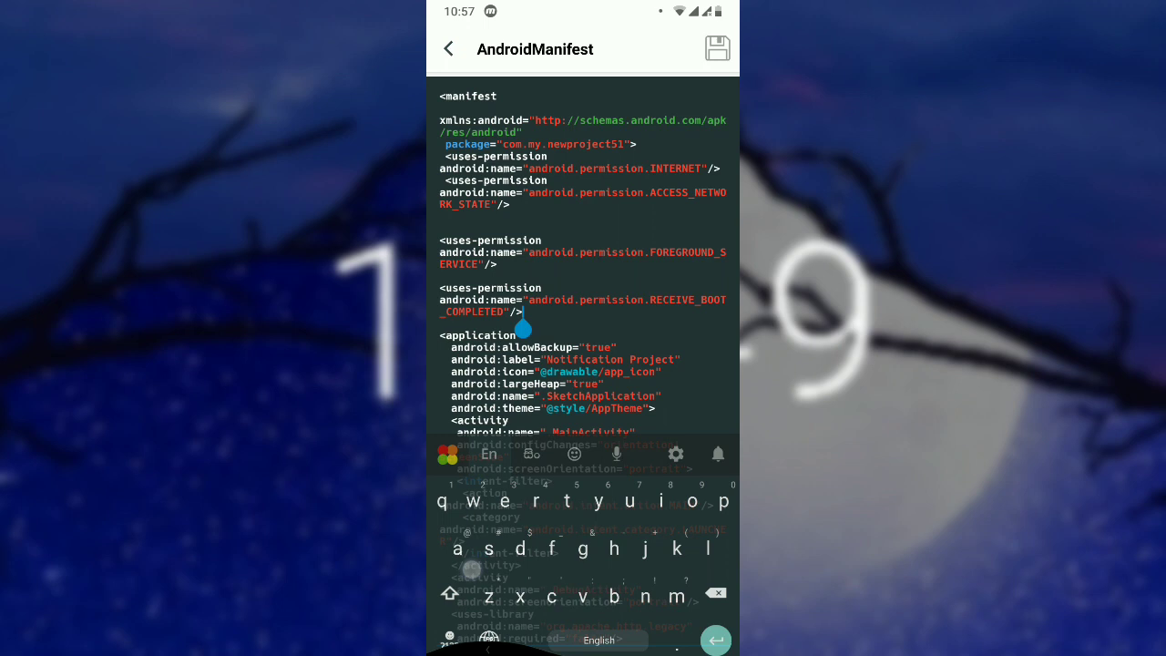
Step: Select the NotiSkit (Androidx) library in the project's Libraries list
left_click(449, 48)
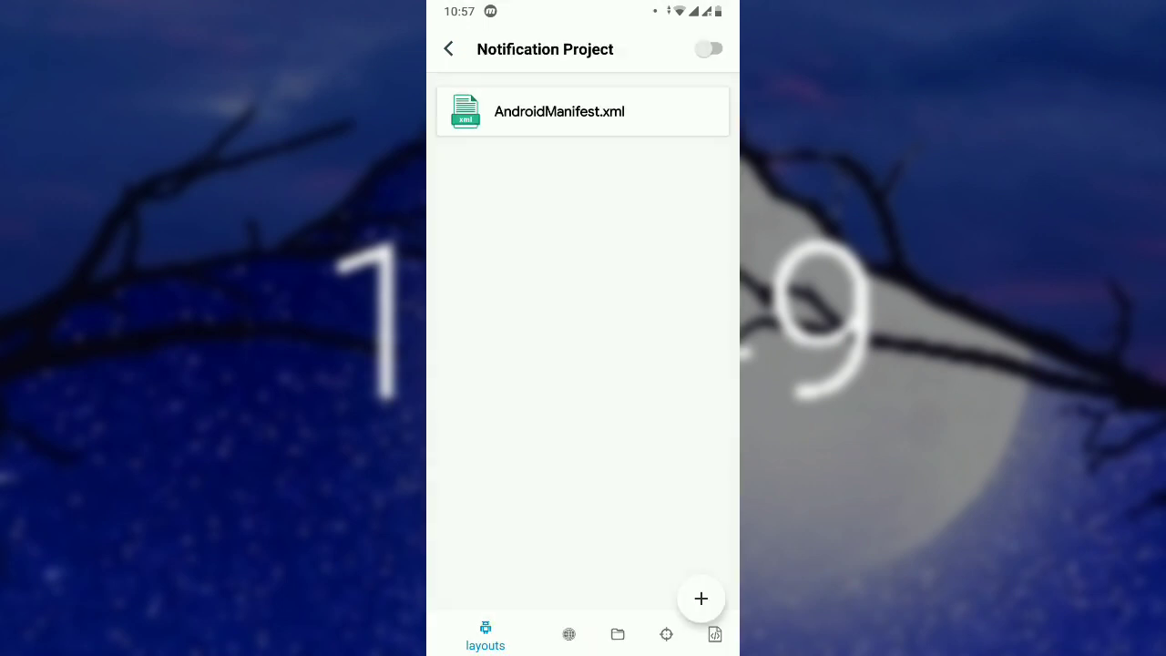
left_click(583, 634)
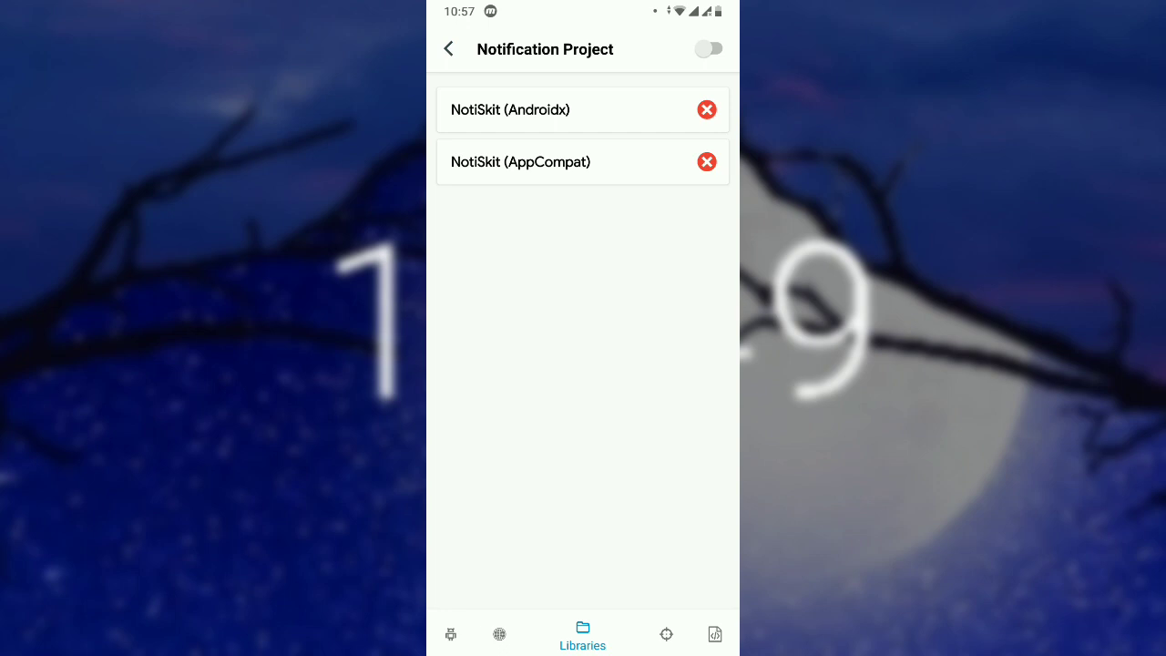
left_click(707, 110)
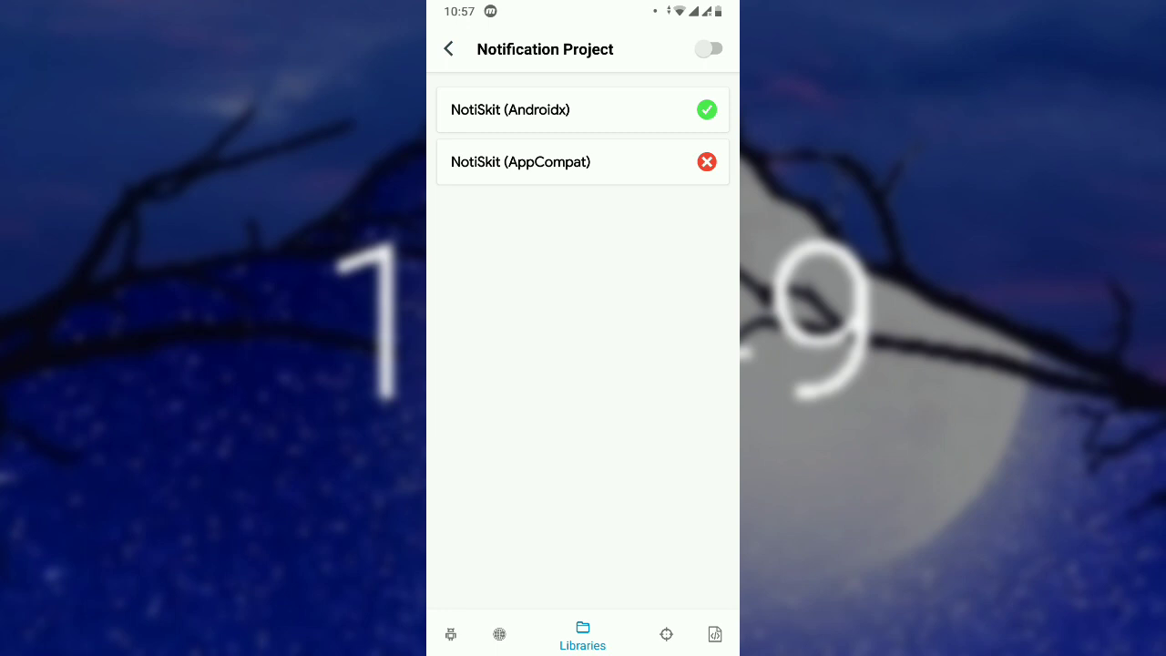
left_click(711, 47)
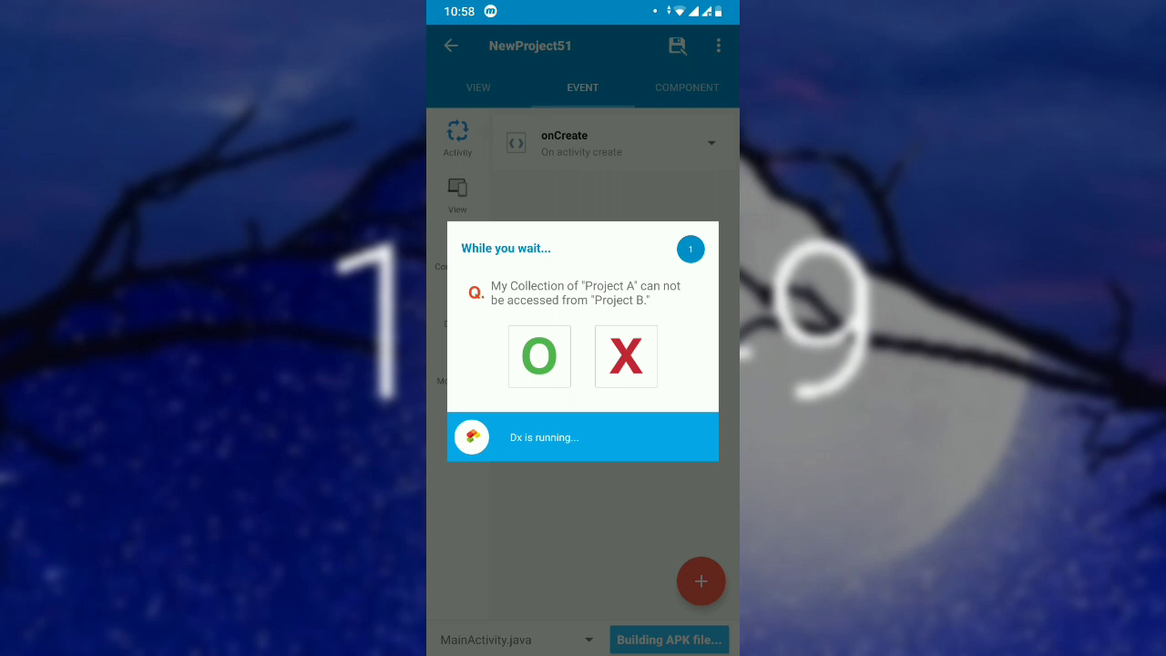
Step: Install the Notification Project update, launch it once, and return to the app drawer
left_click(539, 355)
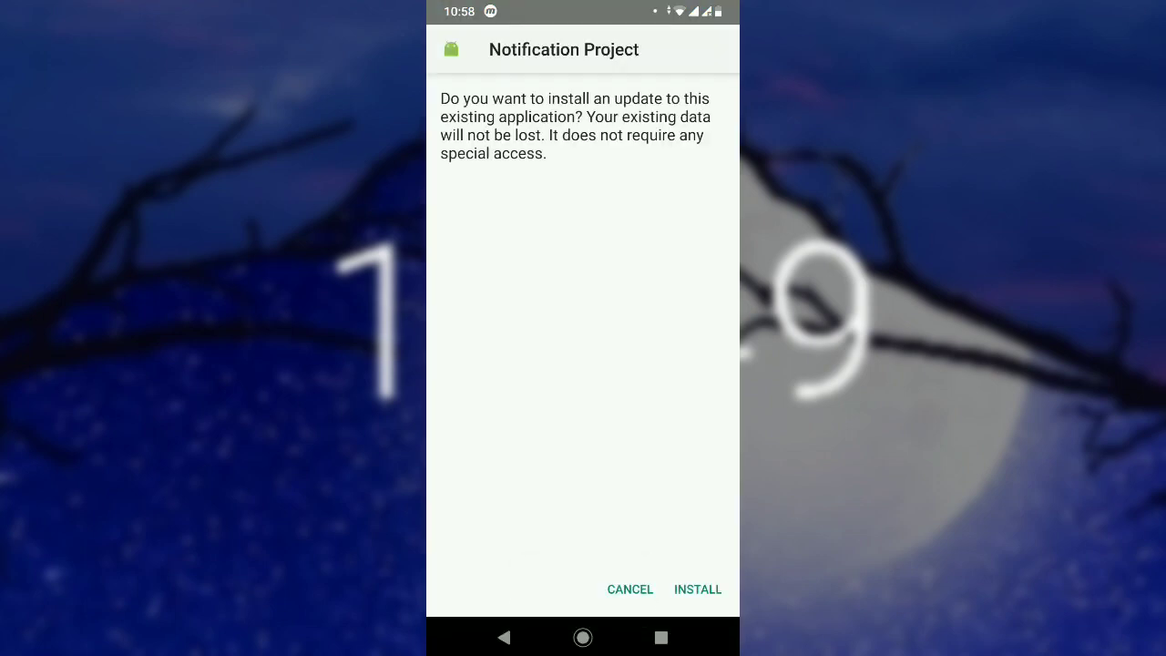
left_click(696, 590)
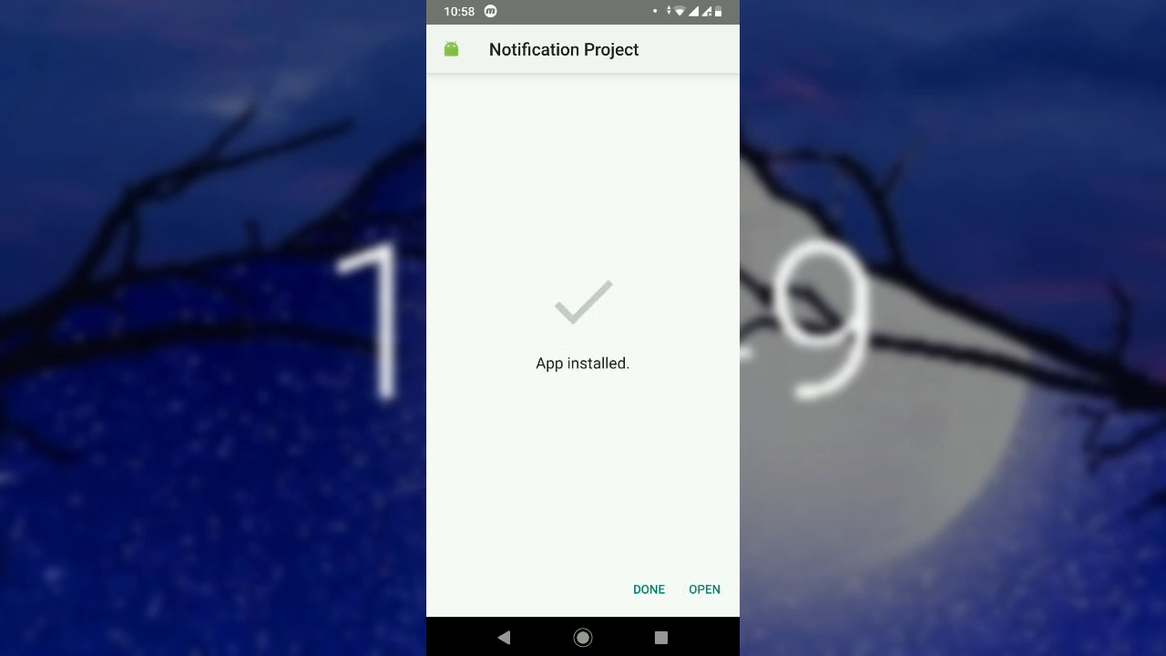
left_click(703, 588)
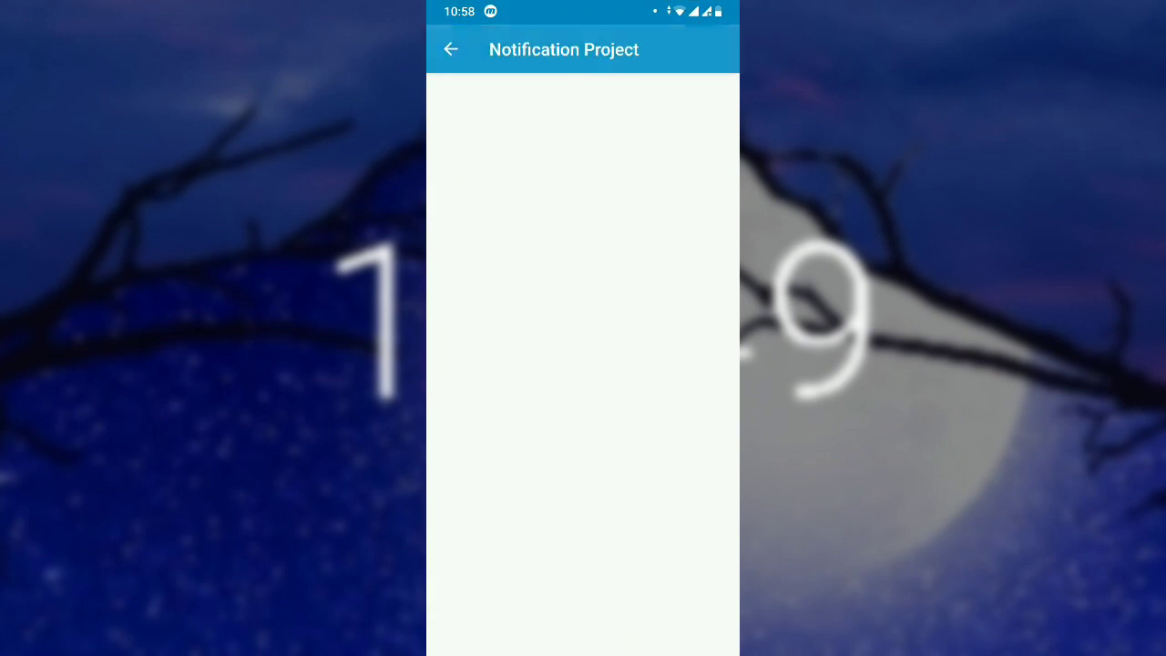
left_click(450, 51)
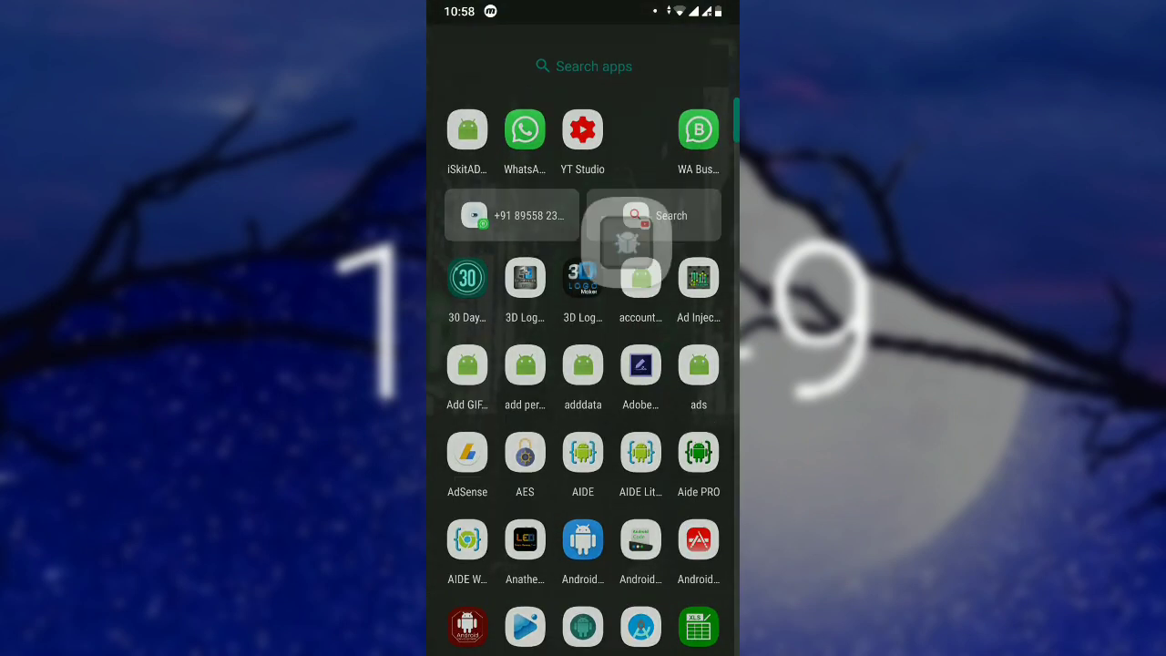
Step: Launch iSkit and open Notification Manager (NotiSkit) for Notification Project
left_click(466, 129)
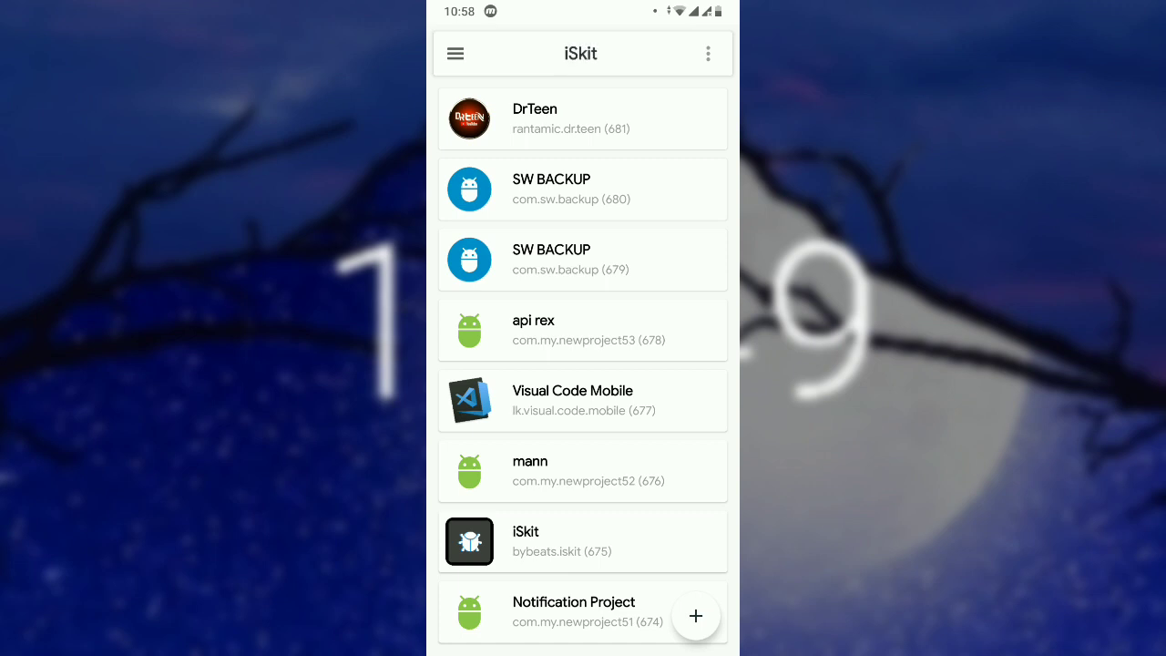
left_click(707, 53)
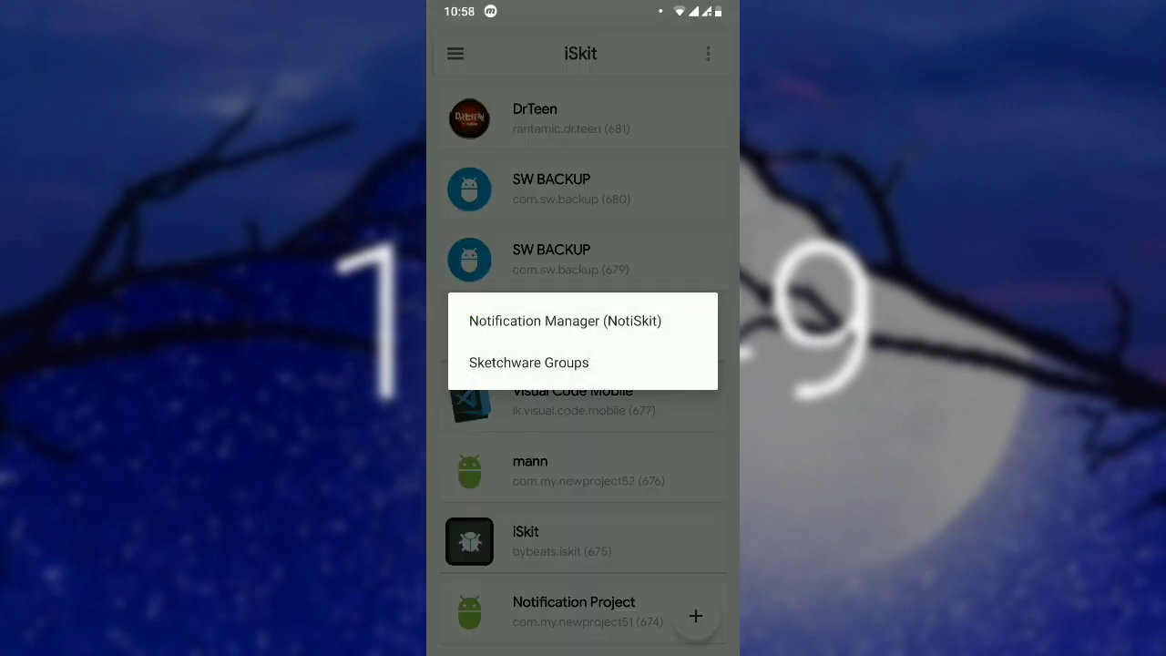
left_click(565, 320)
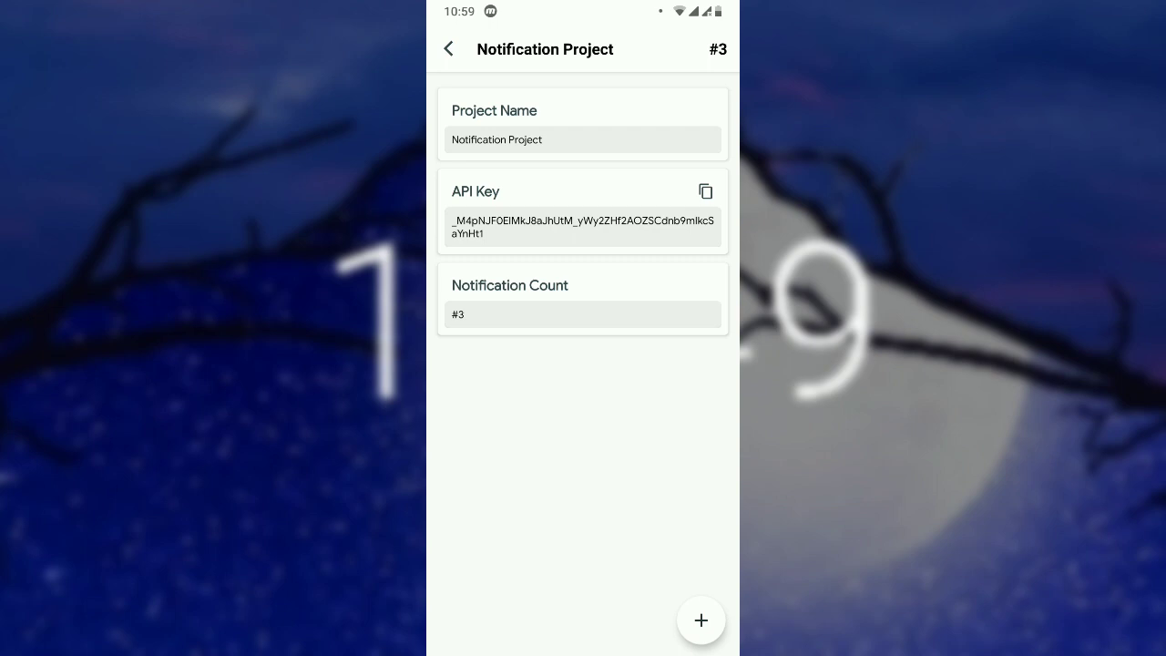
Step: Create a Normal Notification with title and message hii and publish it
left_click(699, 619)
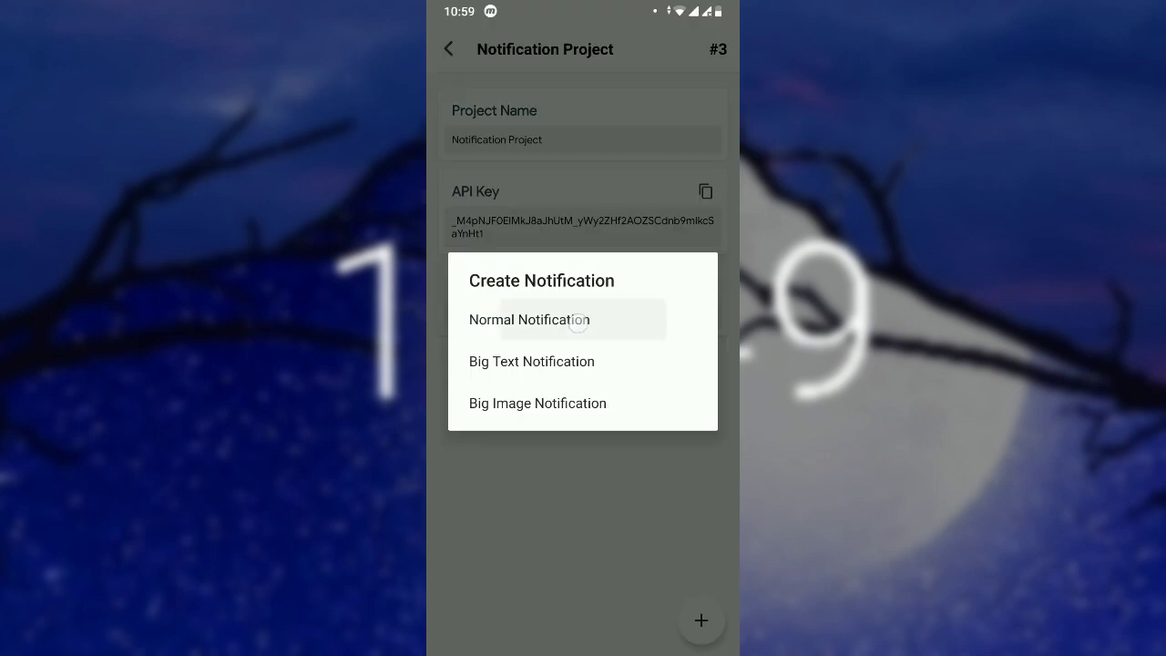
left_click(532, 321)
type("hshs")
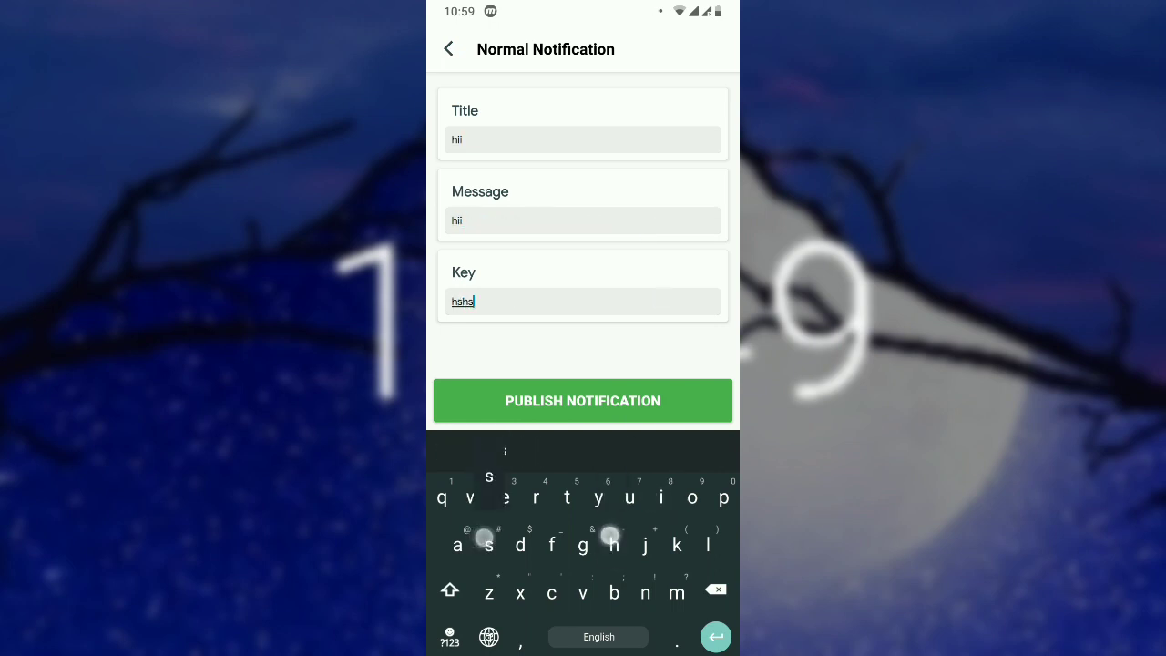
left_click(583, 401)
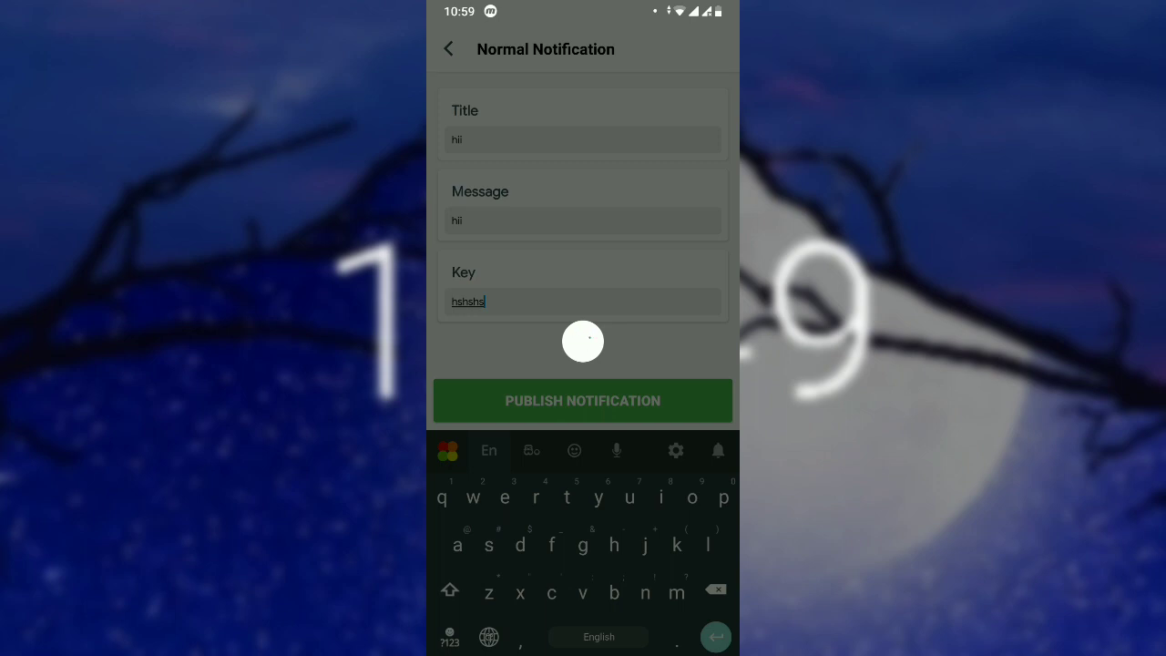
left_click(583, 401)
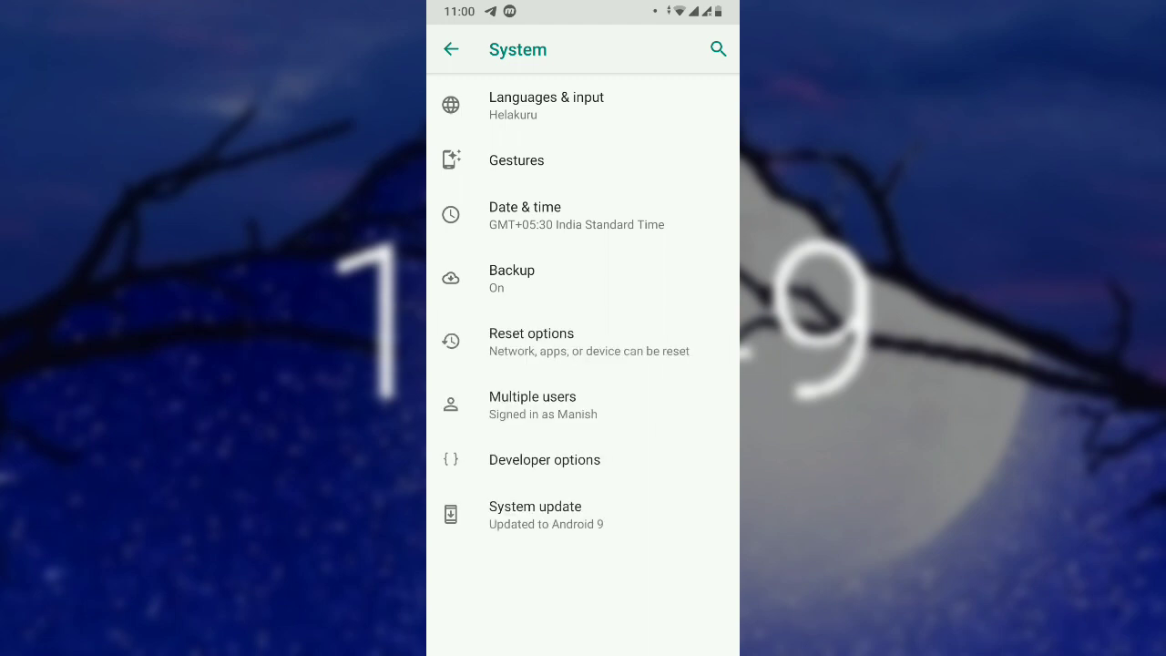
Step: View Developer options > Running services and scroll to find Notification Project running
left_click(543, 459)
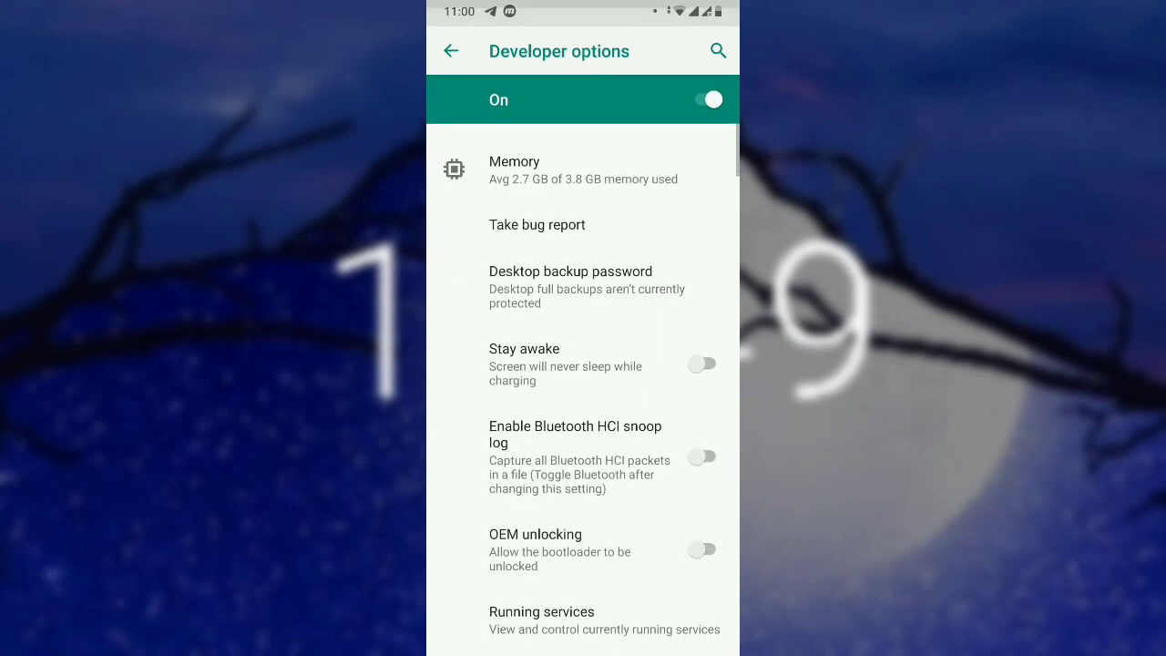
left_click(541, 619)
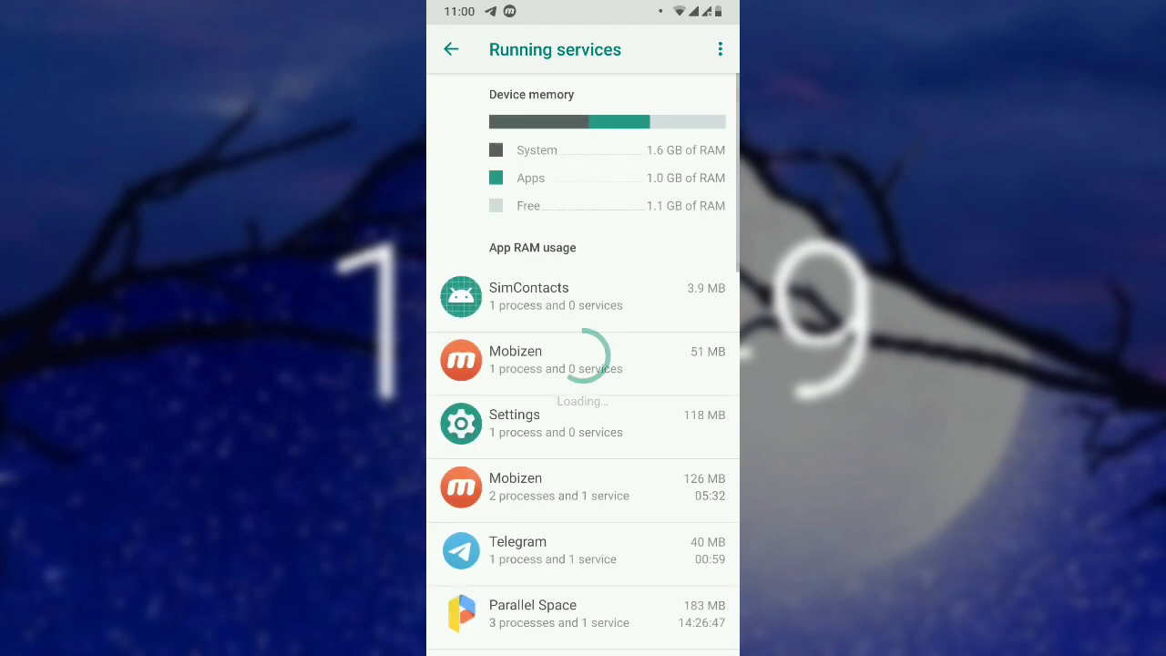
scroll("up", 3)
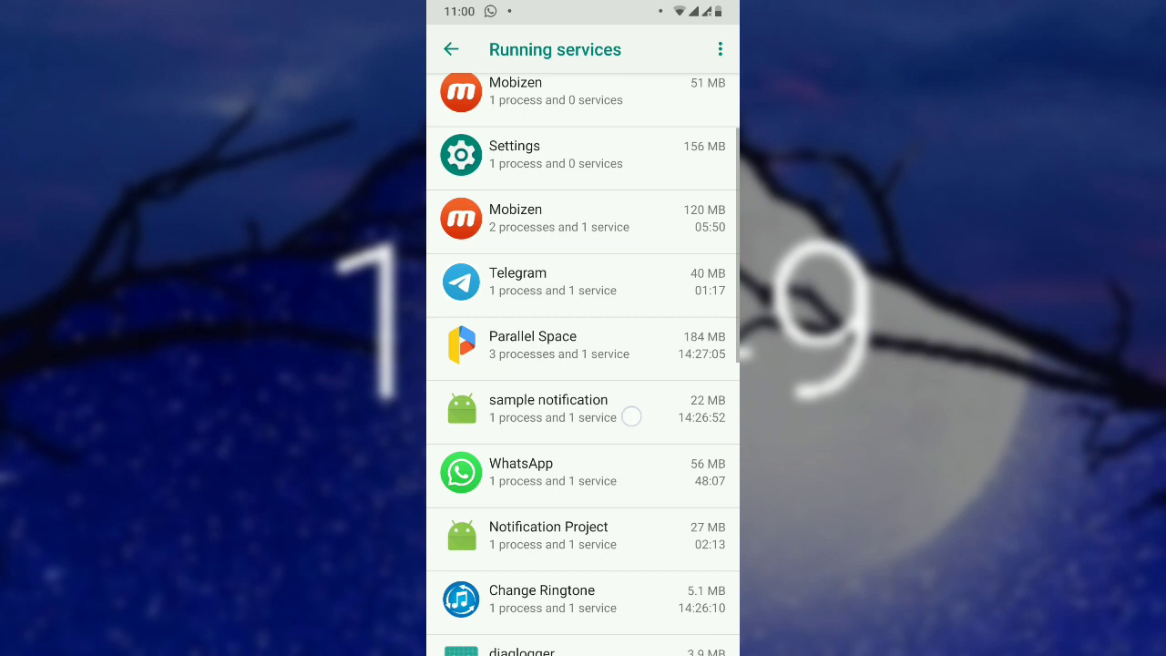
scroll("up", 3)
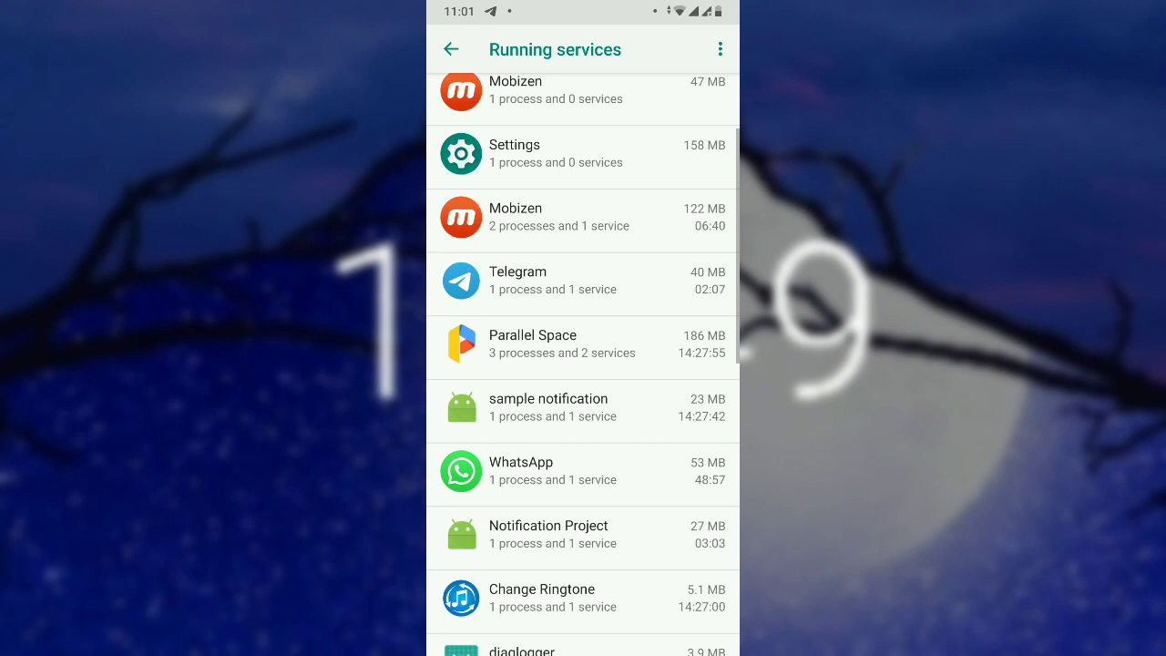
scroll("up", 3)
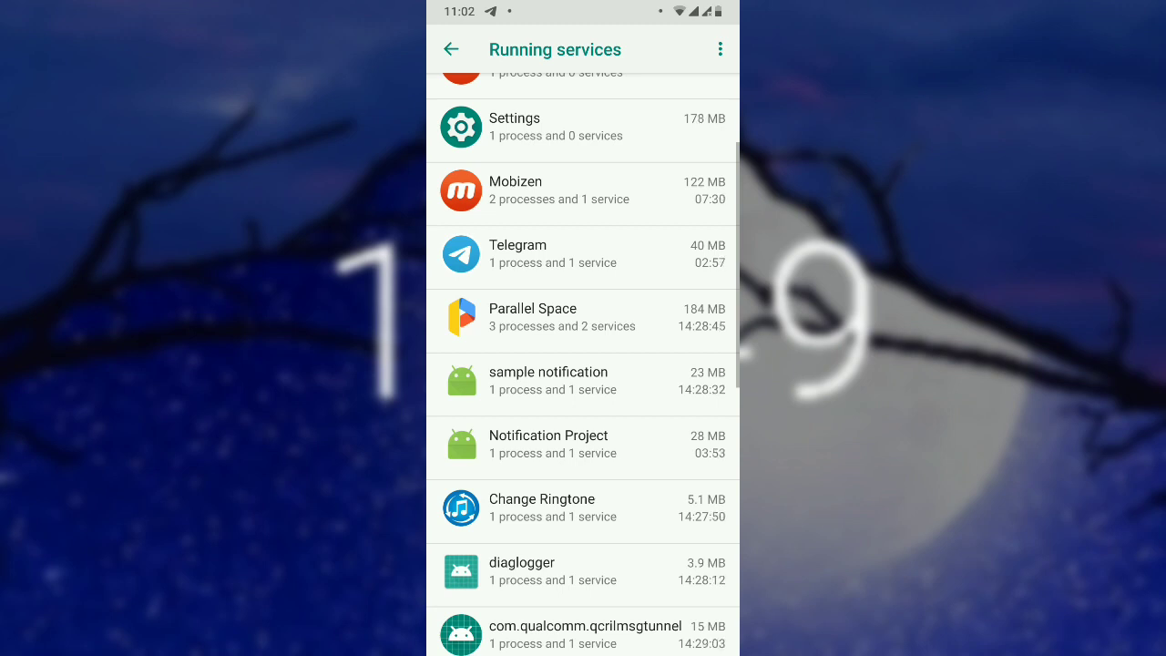
scroll("up", 3)
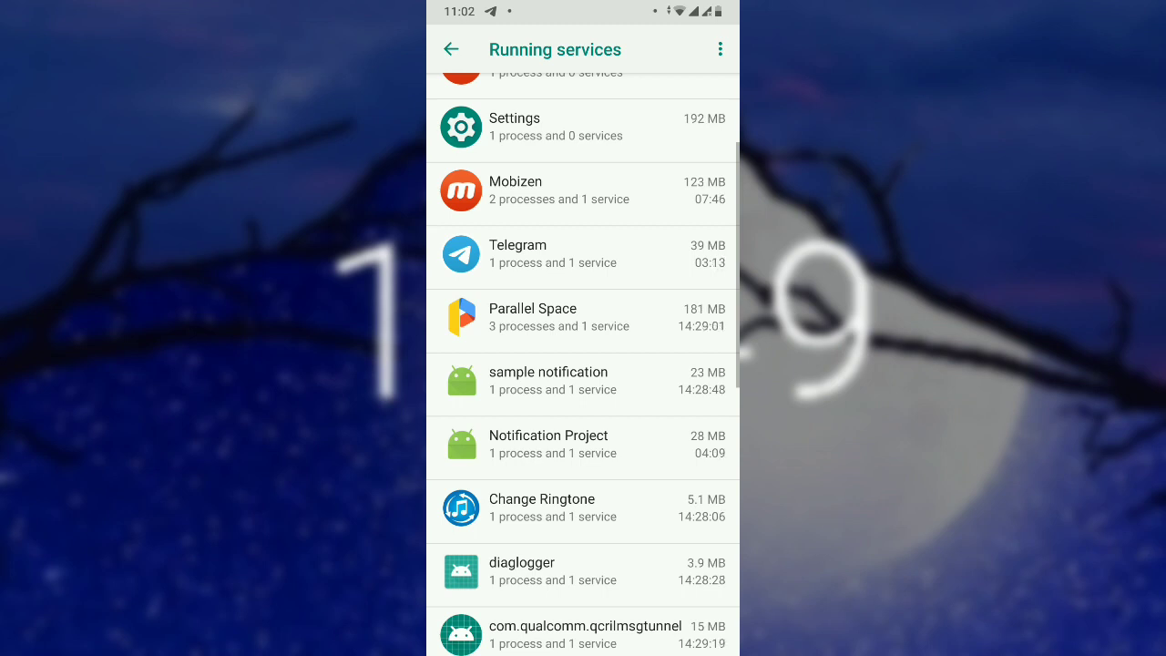
scroll("up", 3)
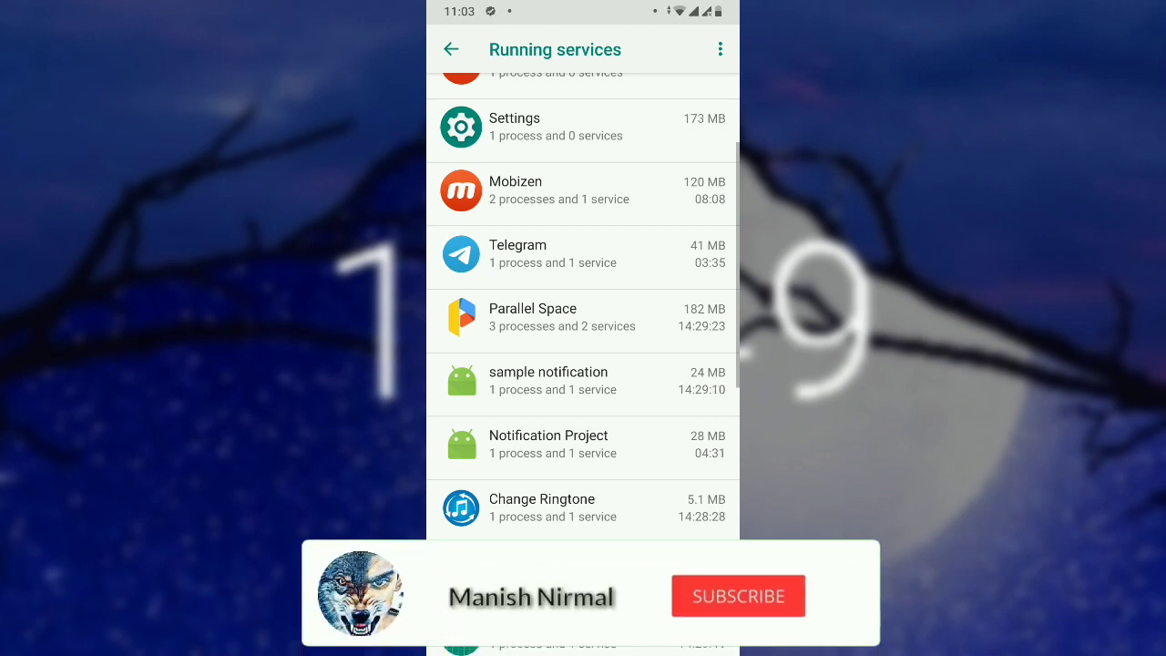
Step: Pull down the notification shade and open the received Notification Project notification
left_click(738, 596)
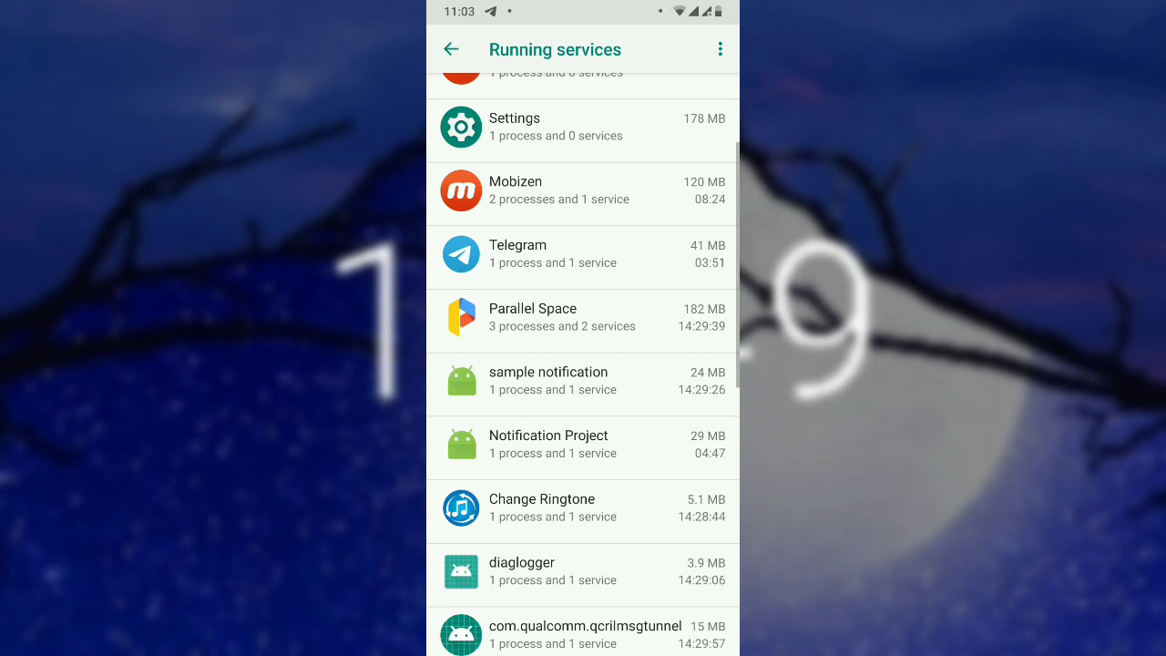
scroll("up", 3)
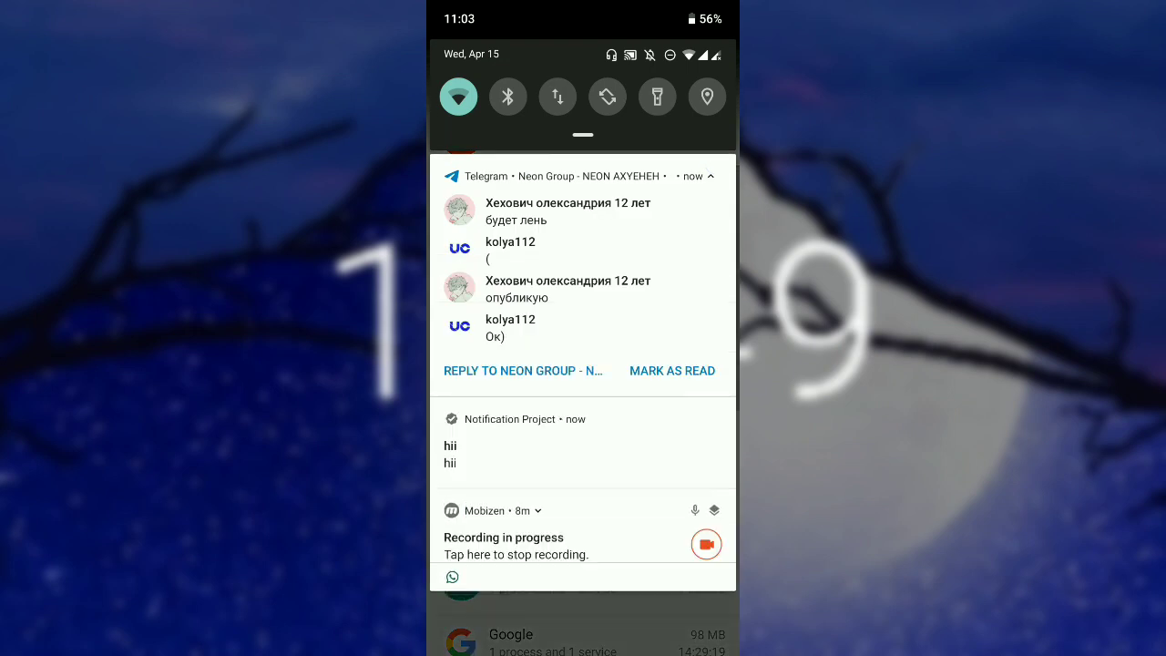
left_click(561, 463)
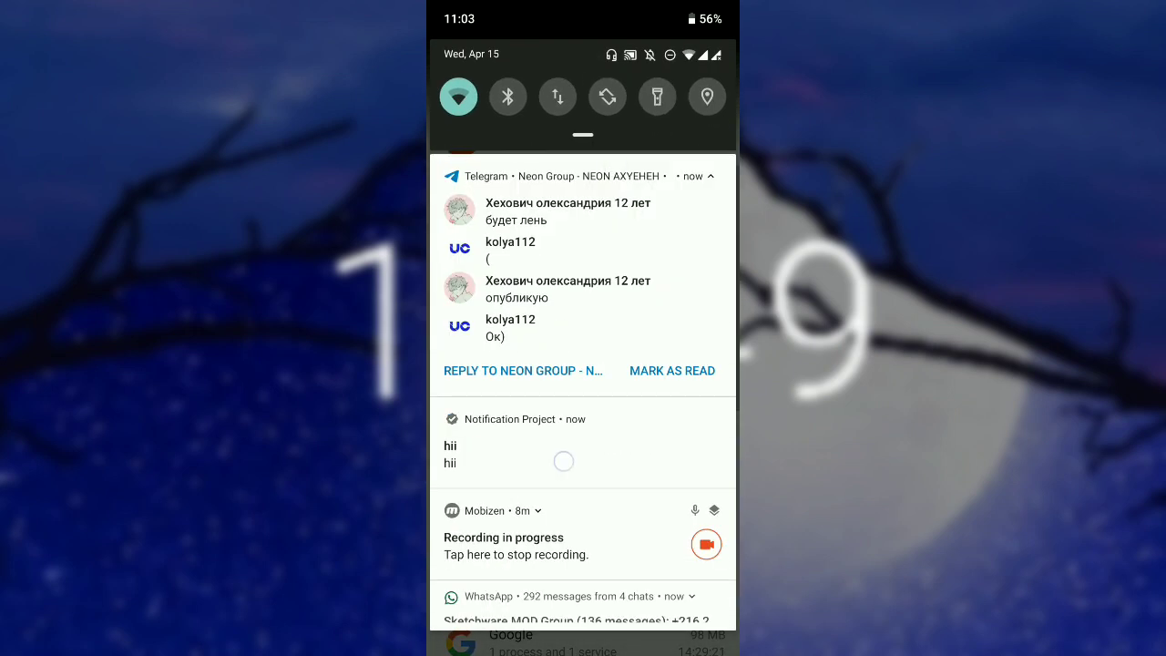